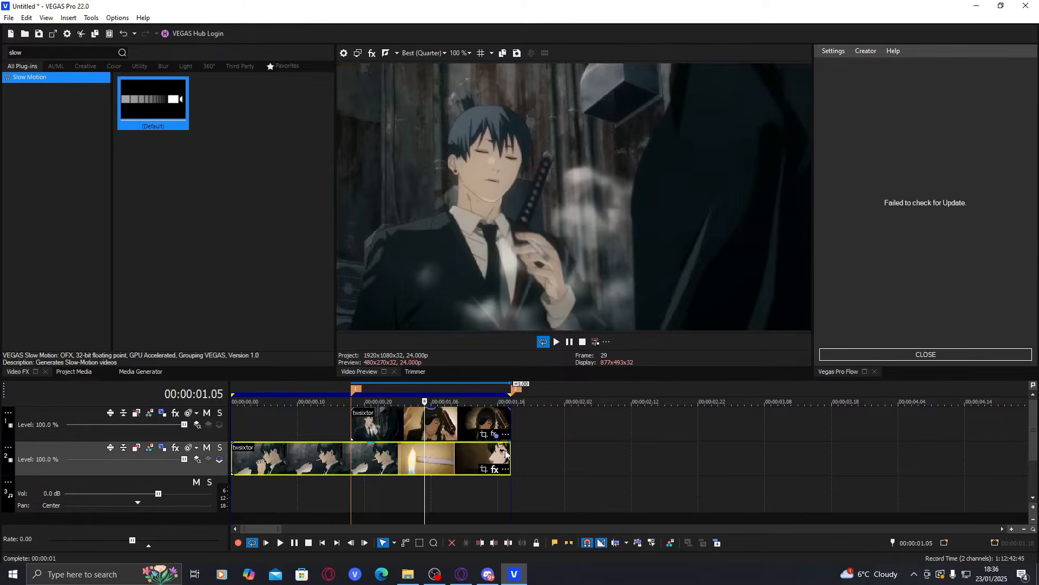
- Apply VEGAS Slow Motion to the lower clip, analyze motion and halve the playback rate
{"action": "left_click", "coordinate": [431, 424]}
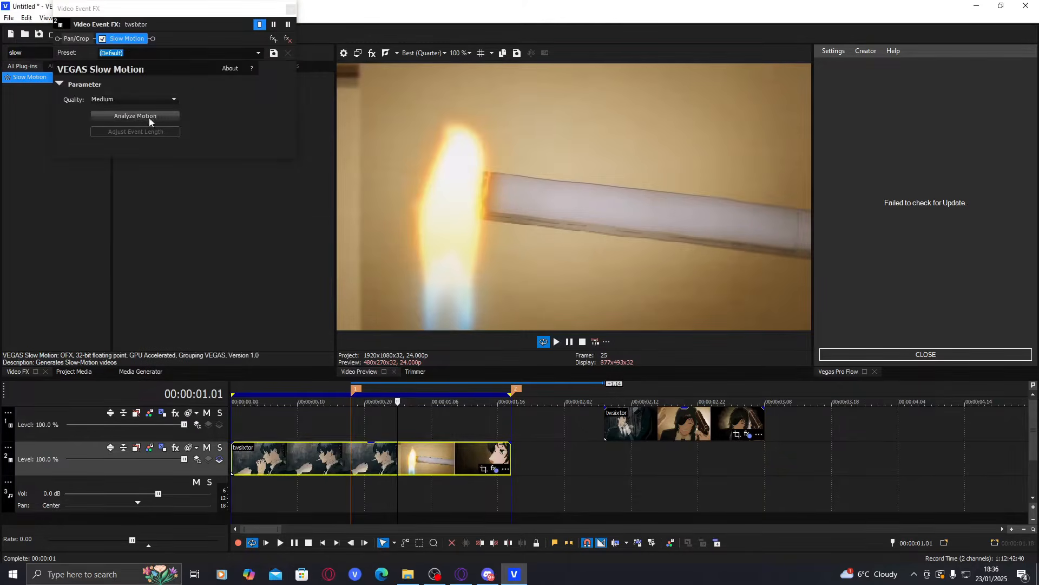
{"action": "left_click", "coordinate": [134, 116]}
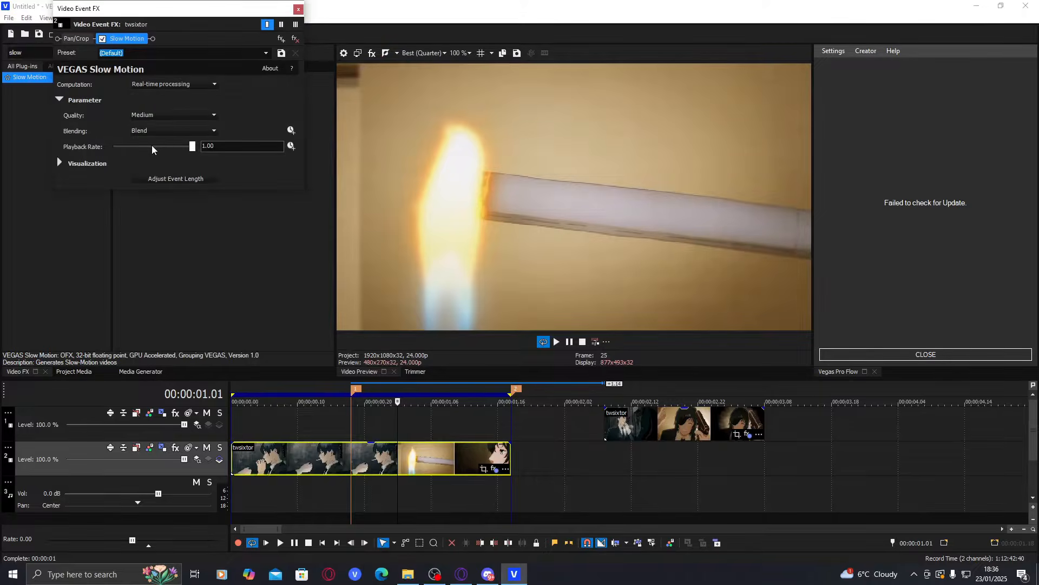
{"action": "left_click_drag", "start_coordinate": [193, 146], "coordinate": [154, 147]}
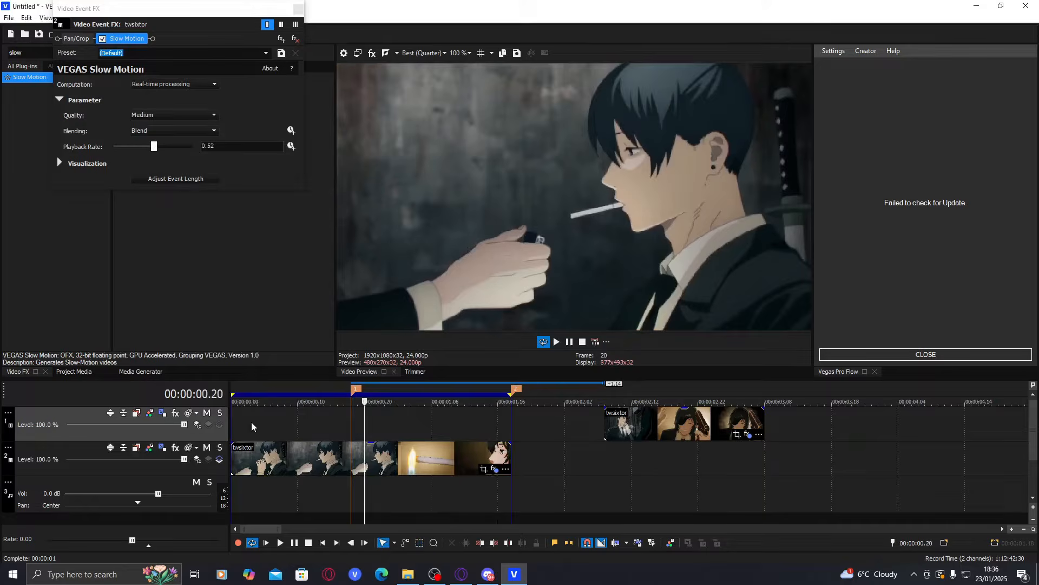
{"action": "left_click", "coordinate": [292, 458]}
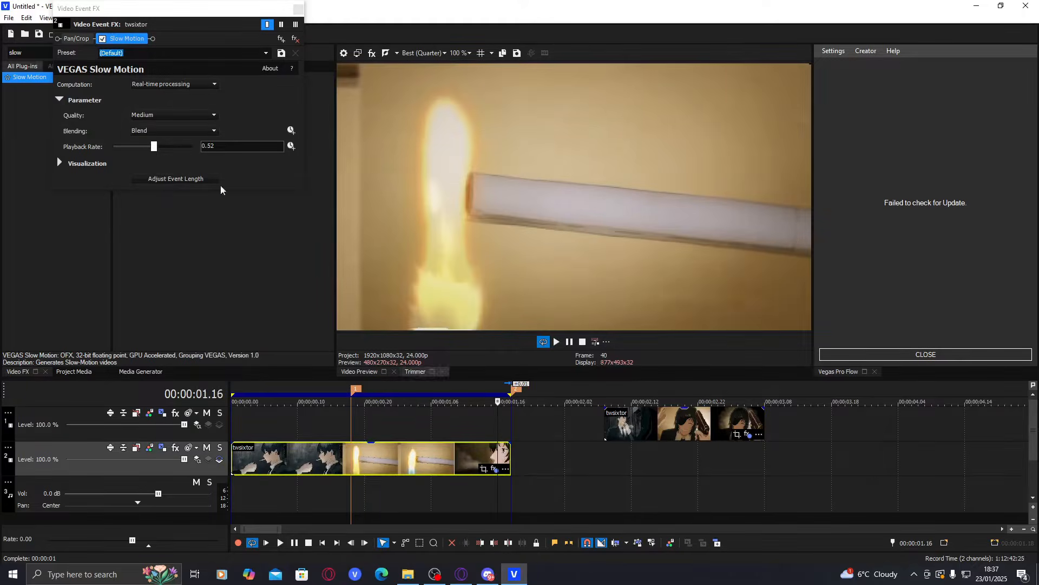
- Lower the playback rate further to 0.33 and adjust the event length to match
{"action": "left_click_drag", "start_coordinate": [154, 146], "coordinate": [138, 146]}
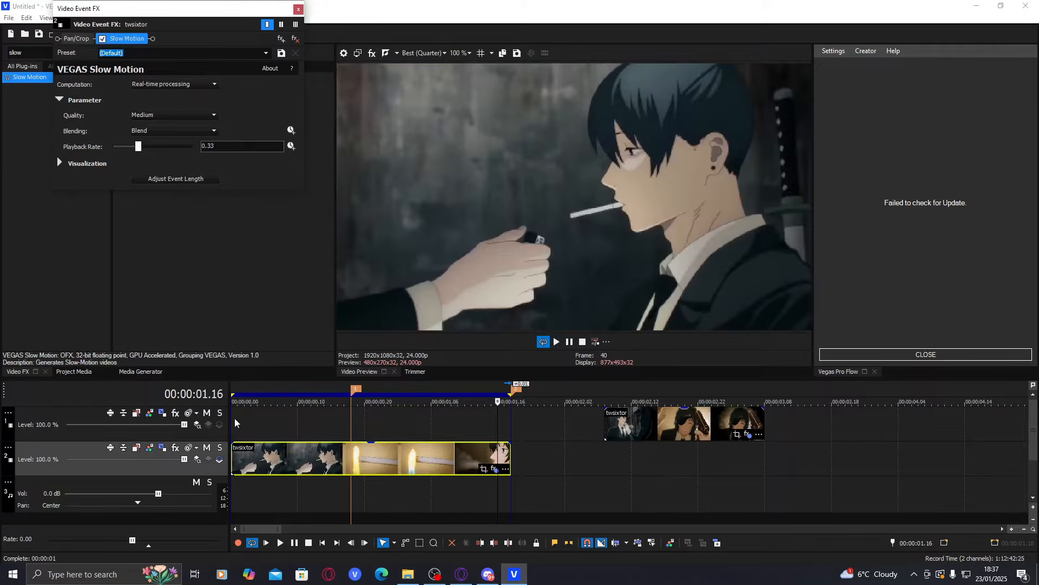
{"action": "left_click", "coordinate": [296, 10]}
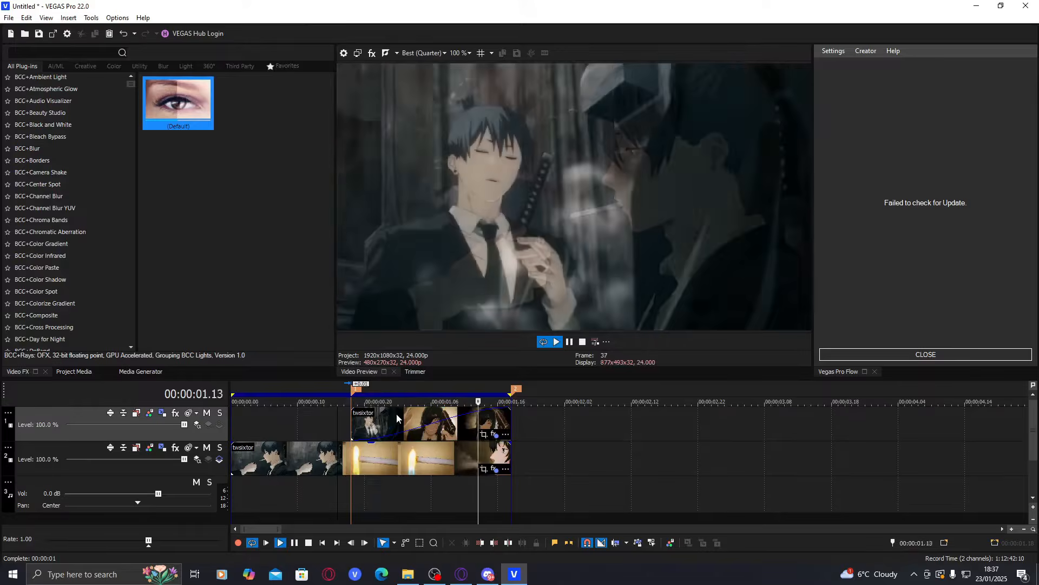
- Place the upper clip back over the slowed footage with a full-length fade-in
{"action": "left_click", "coordinate": [359, 401]}
{"action": "type", "text": "h"}
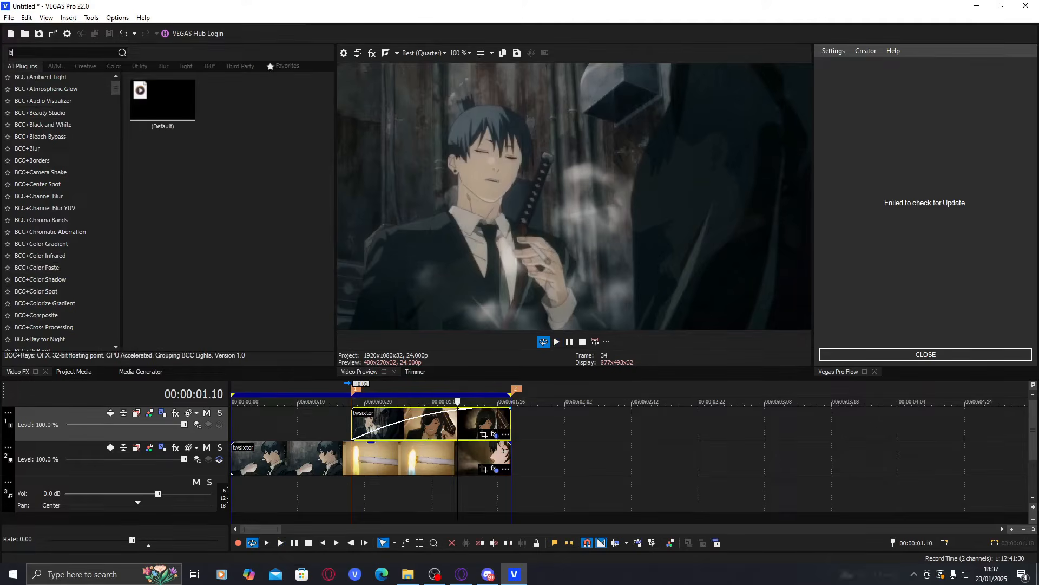
- Apply the saved S_BlurMoCurves preset to the upper clip and lower its starting Z distance
{"action": "type", "text": "blurmo"}
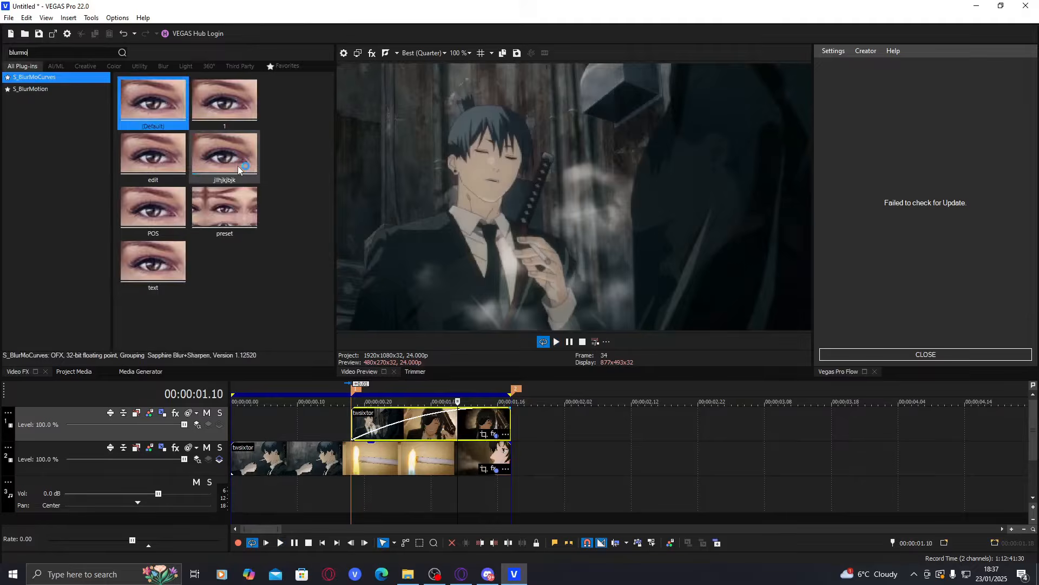
{"action": "double_click", "coordinate": [225, 153]}
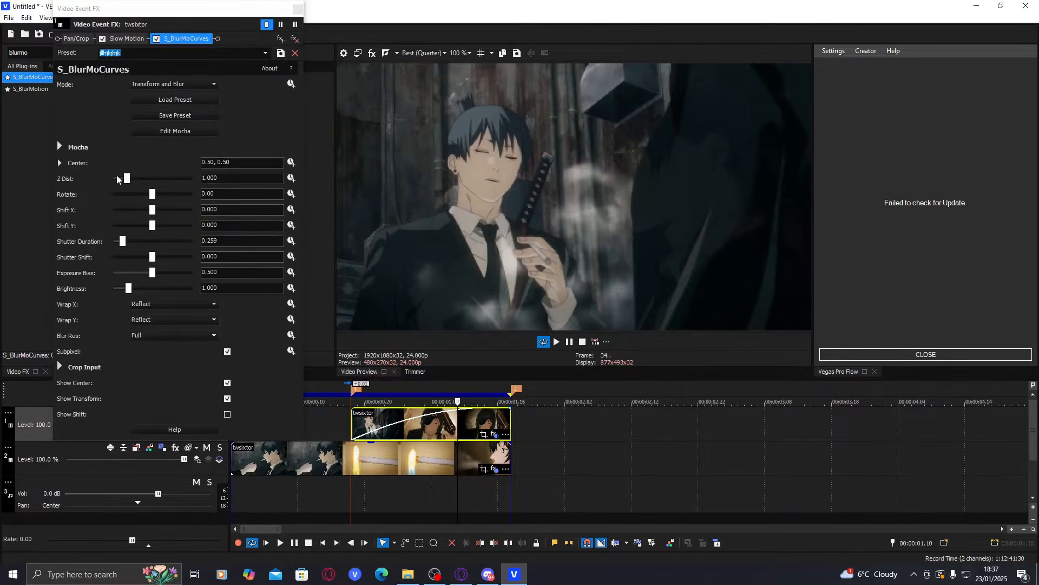
{"action": "left_click_drag", "start_coordinate": [127, 179], "coordinate": [114, 179]}
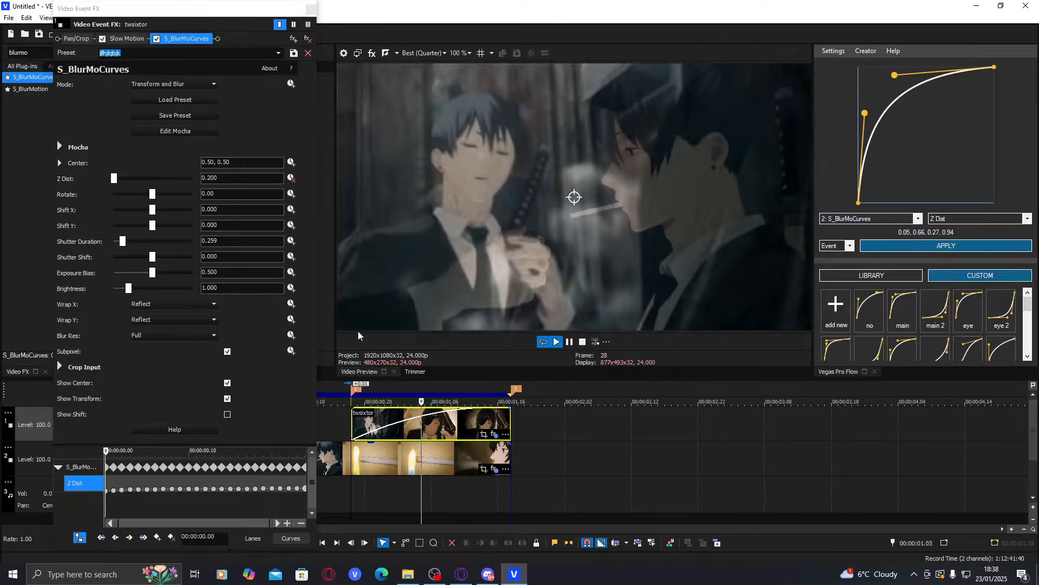
{"action": "left_click", "coordinate": [309, 52]}
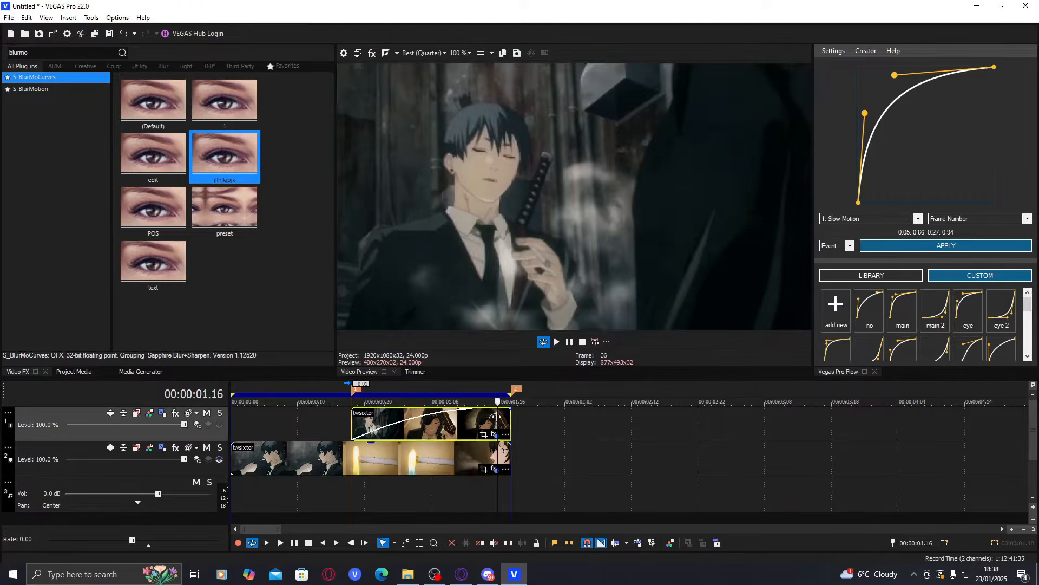
- Apply the preset to the lower clip, keyframe end Z Dist 0.87 and ease it with Vegas Pro Flow
{"action": "left_click", "coordinate": [271, 402]}
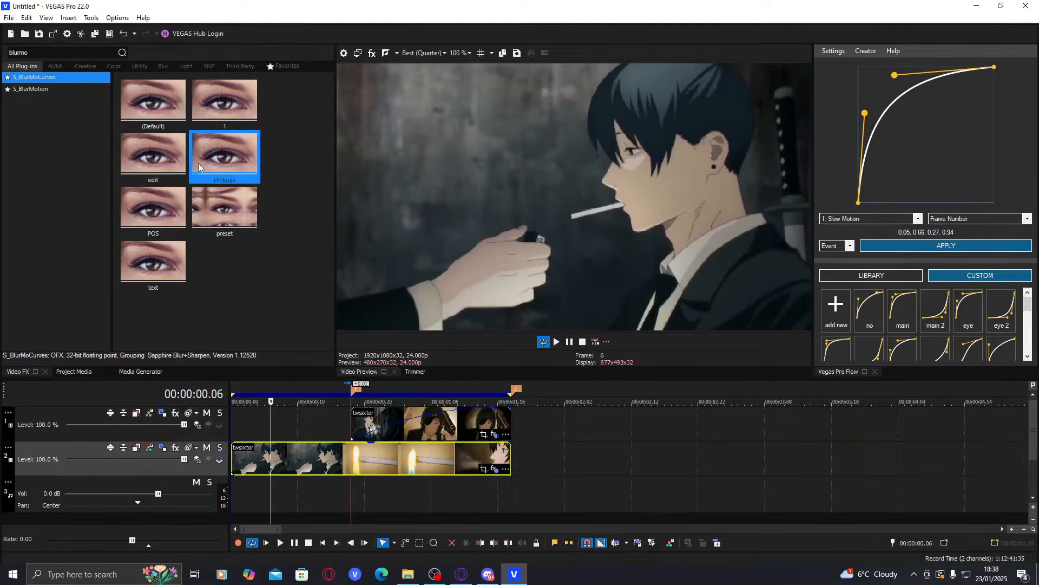
{"action": "double_click", "coordinate": [224, 154]}
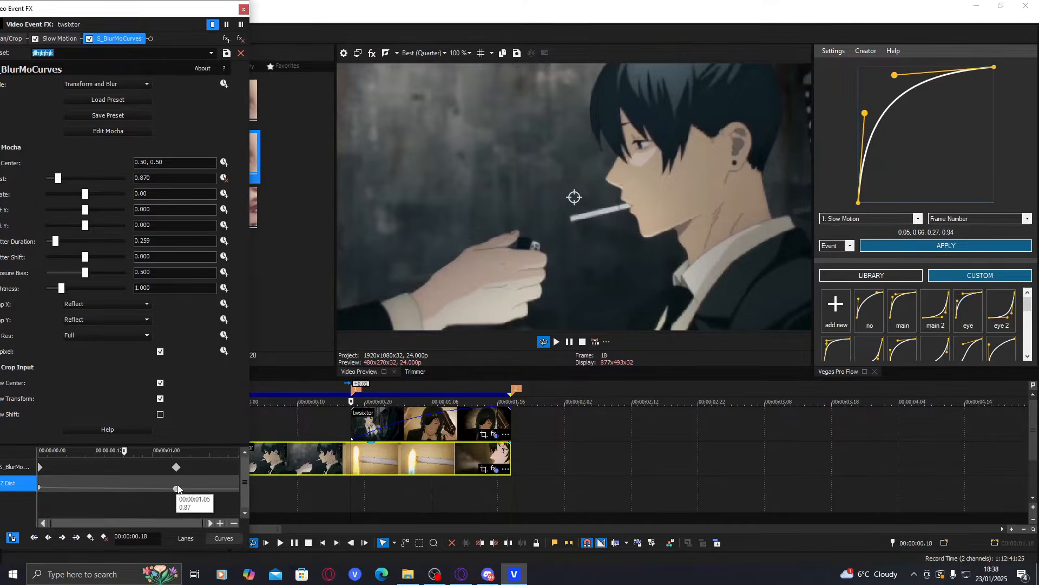
{"action": "left_click_drag", "start_coordinate": [176, 489], "coordinate": [209, 488]}
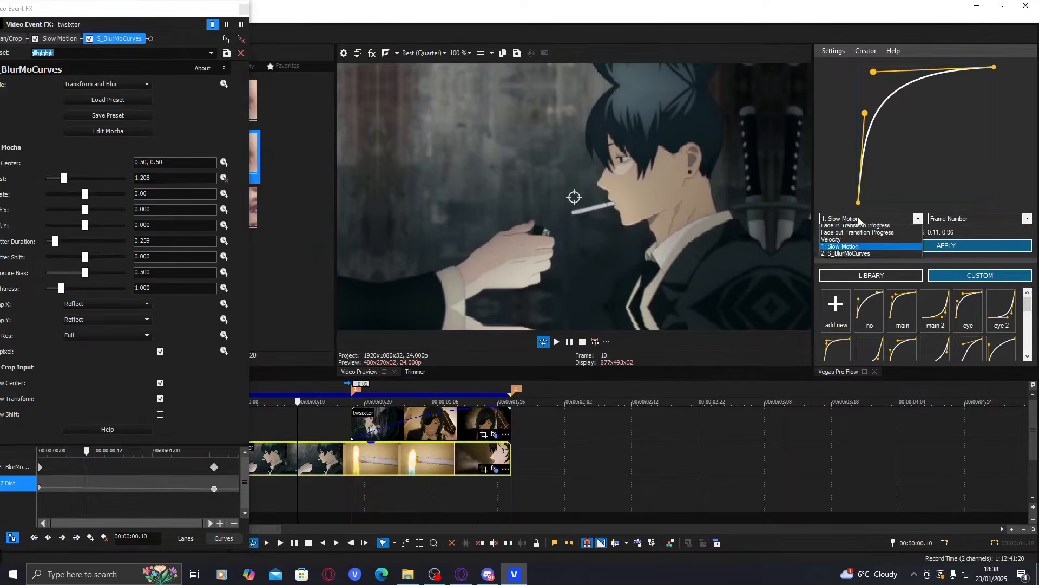
{"action": "left_click", "coordinate": [850, 253]}
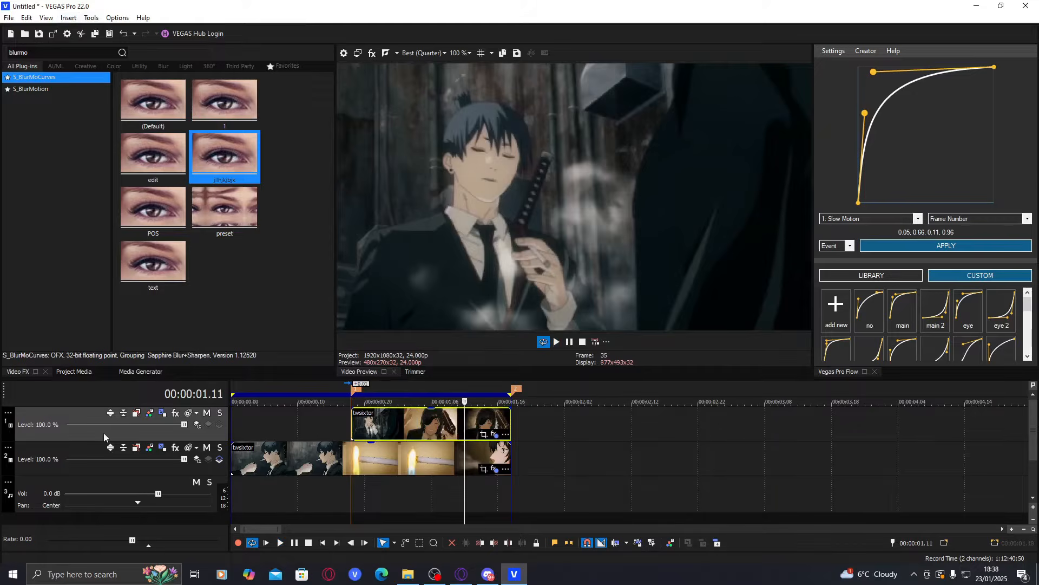
{"action": "left_click", "coordinate": [85, 17]}
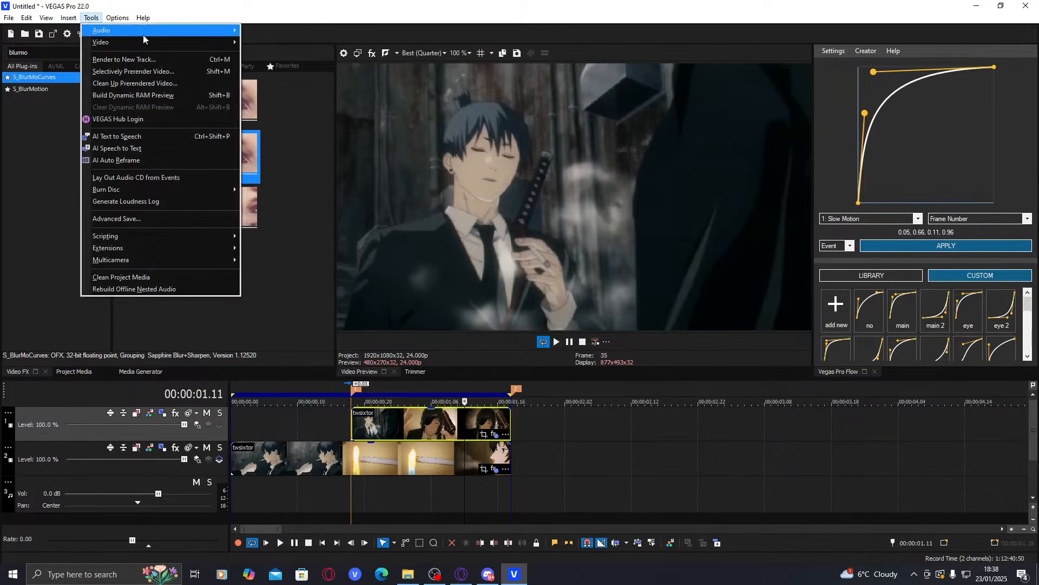
{"action": "left_click", "coordinate": [65, 17]}
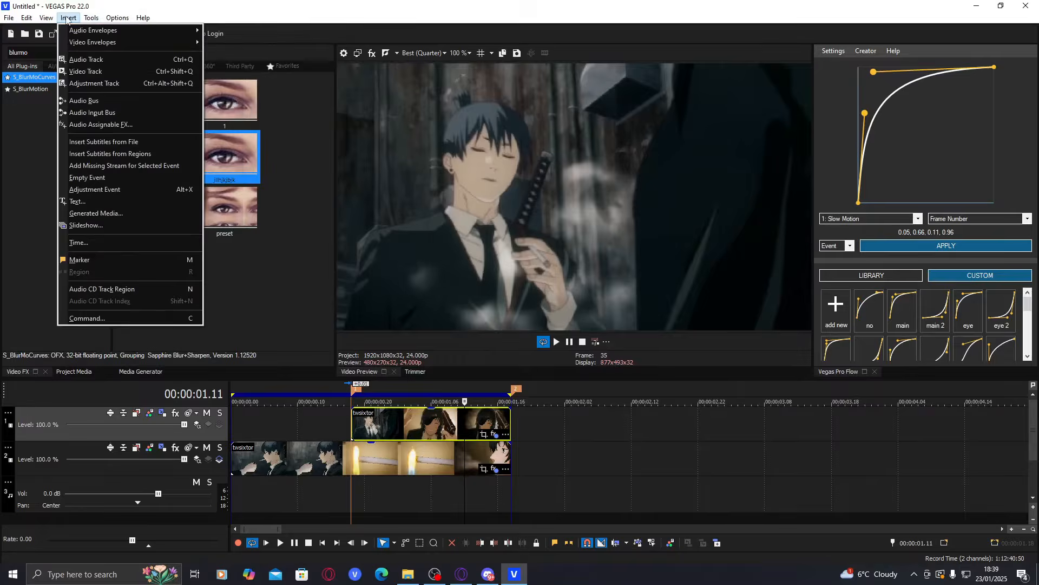
{"action": "mouse_move", "coordinate": [100, 43]}
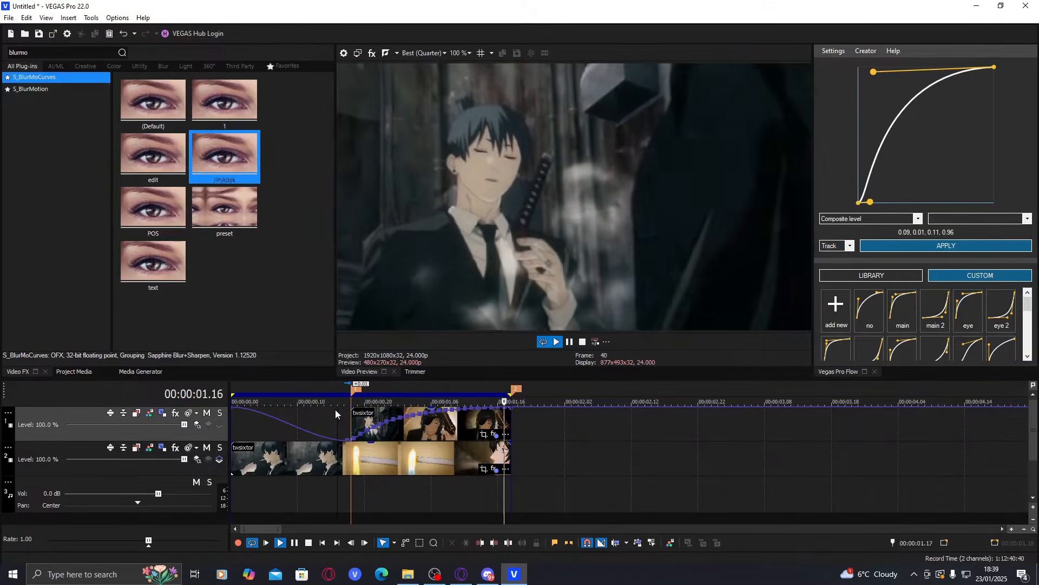
{"action": "left_click", "coordinate": [408, 426]}
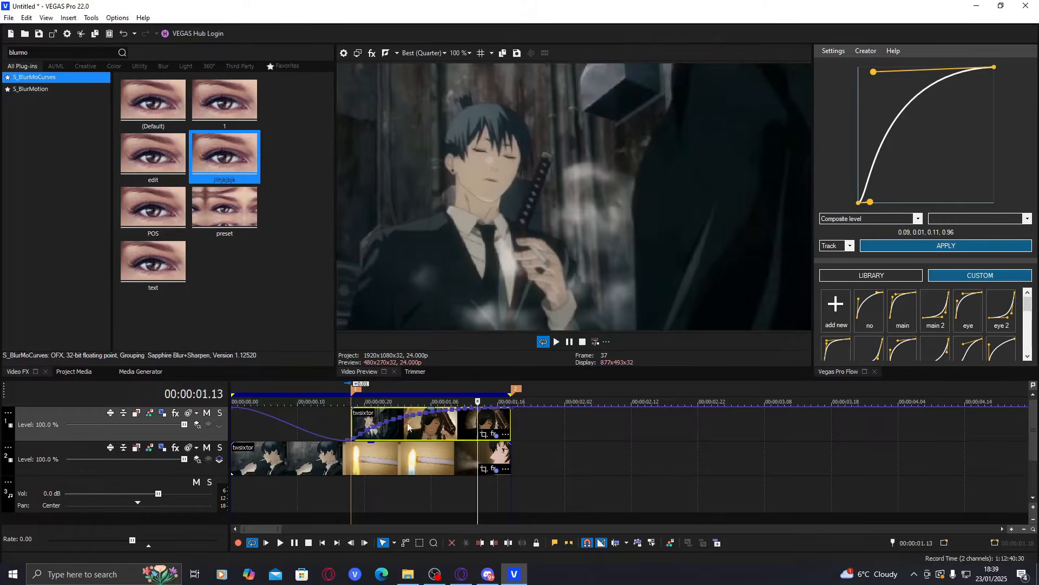
{"action": "right_click", "coordinate": [407, 427]}
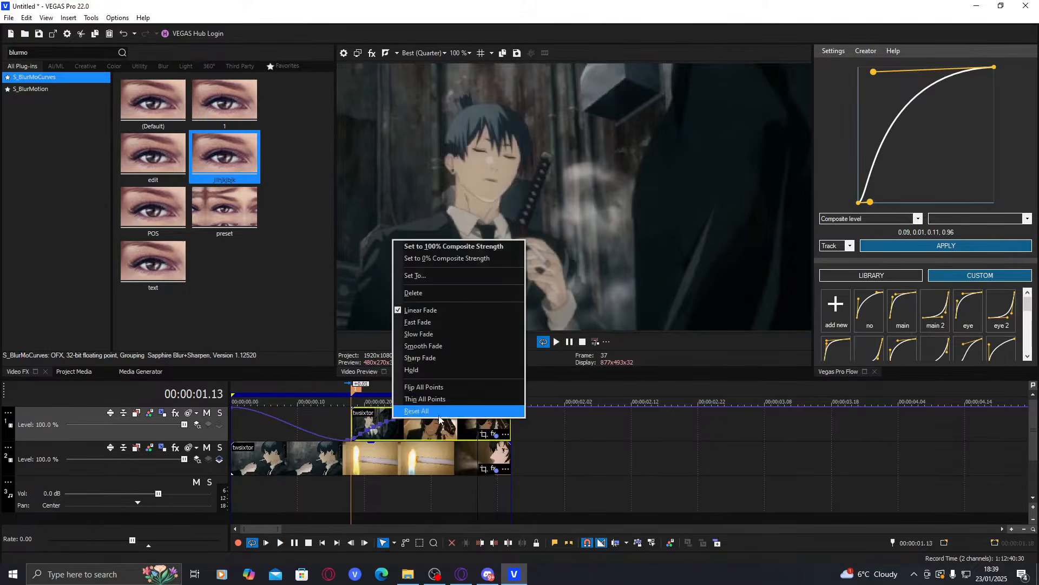
{"action": "left_click", "coordinate": [415, 410]}
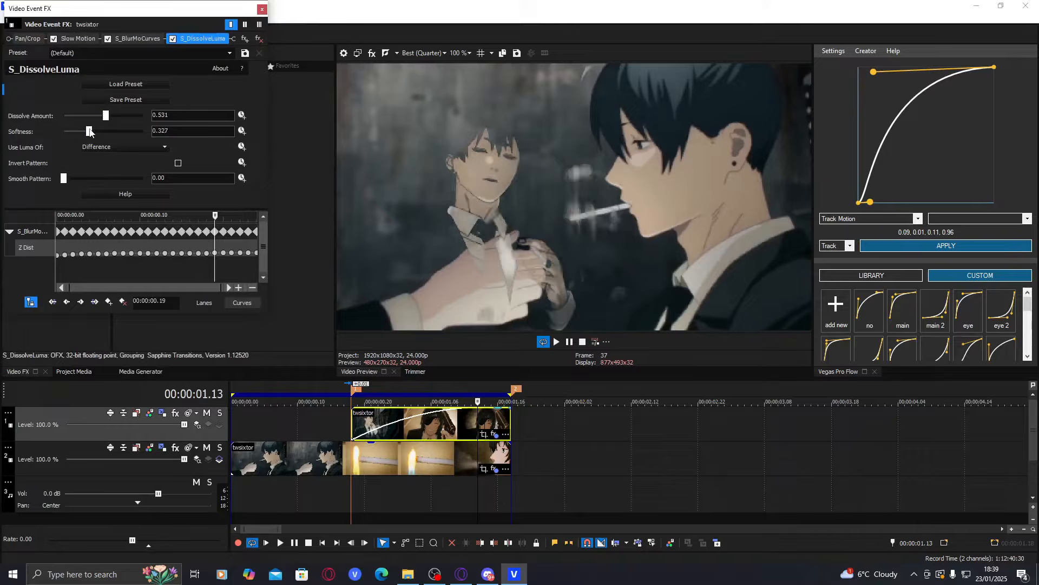
- Keyframe the S_DissolveLuma dissolve amount low then high, with softness about 0.463
{"action": "left_click_drag", "start_coordinate": [103, 115], "coordinate": [85, 116]}
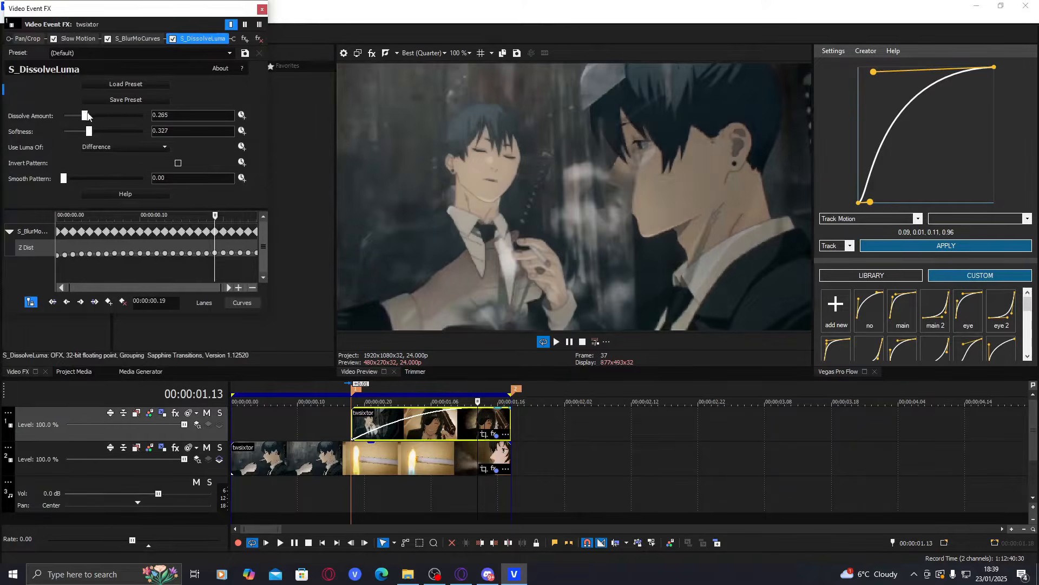
{"action": "left_click_drag", "start_coordinate": [85, 115], "coordinate": [121, 115]}
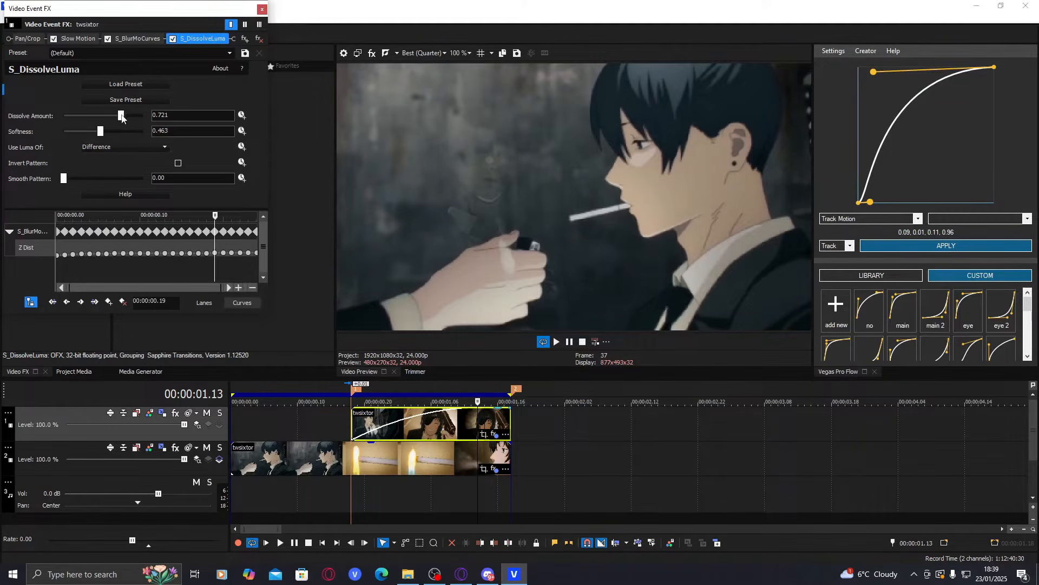
{"action": "left_click_drag", "start_coordinate": [121, 115], "coordinate": [63, 115]}
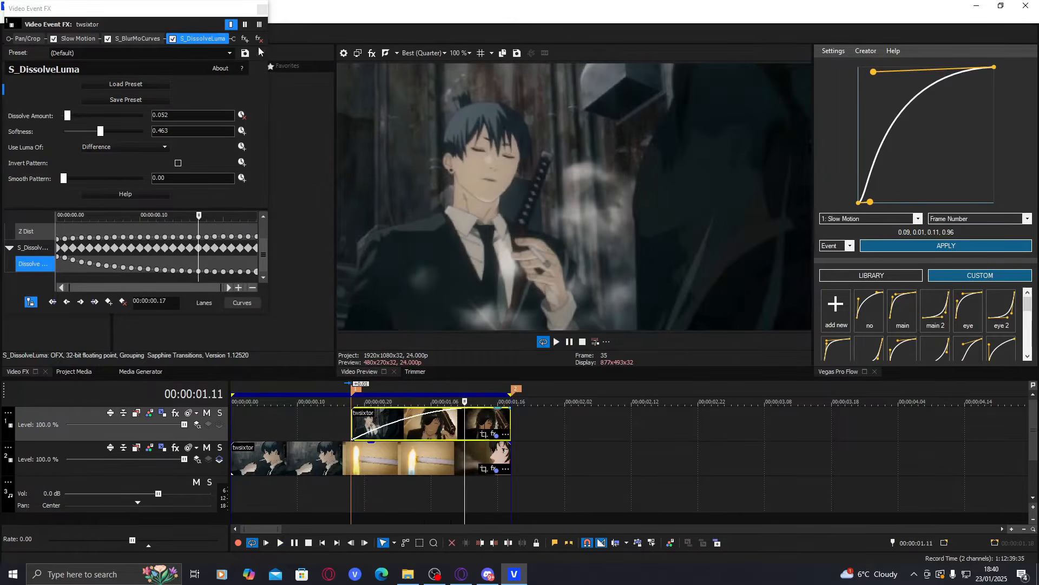
{"action": "left_click", "coordinate": [138, 39]}
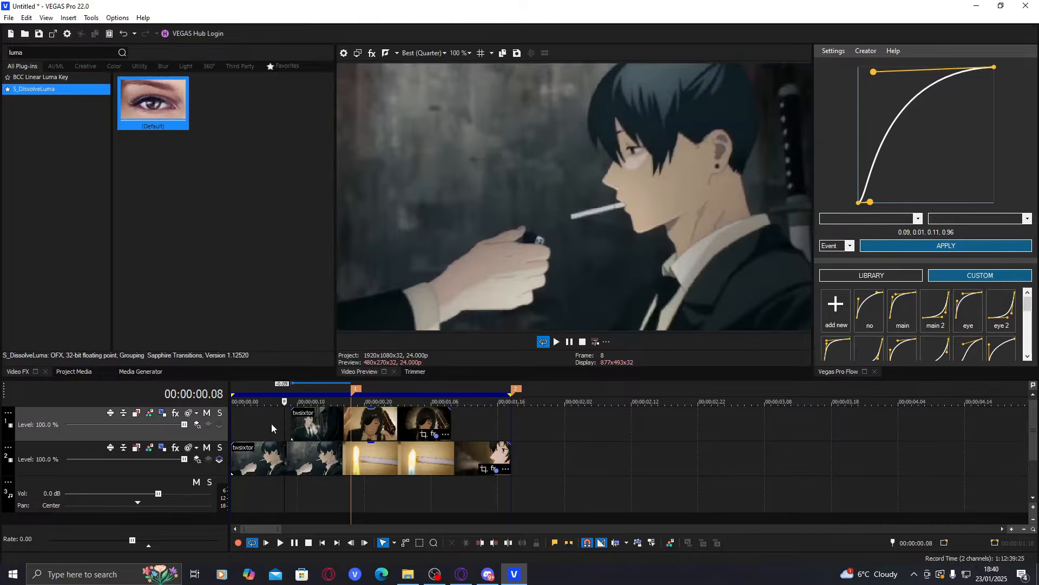
- Shift the upper clip earlier, trim it to the lower clip's end, fade in across it
{"action": "left_click", "coordinate": [314, 425]}
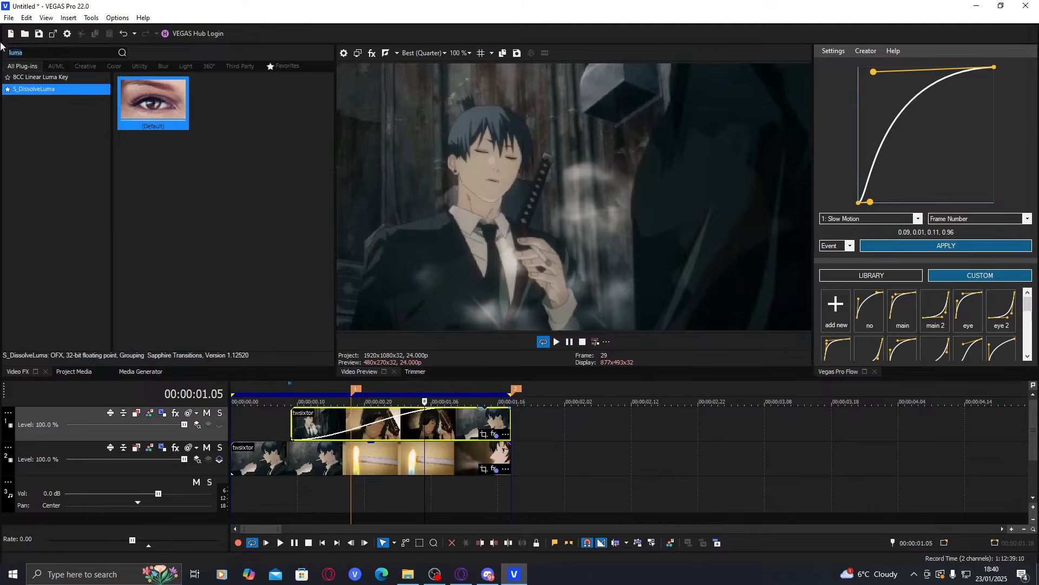
- Add another S_BlurMoCurves preset to the upper clip with Z distance keyframed from about 0.37
{"action": "type", "text": "blurmo"}
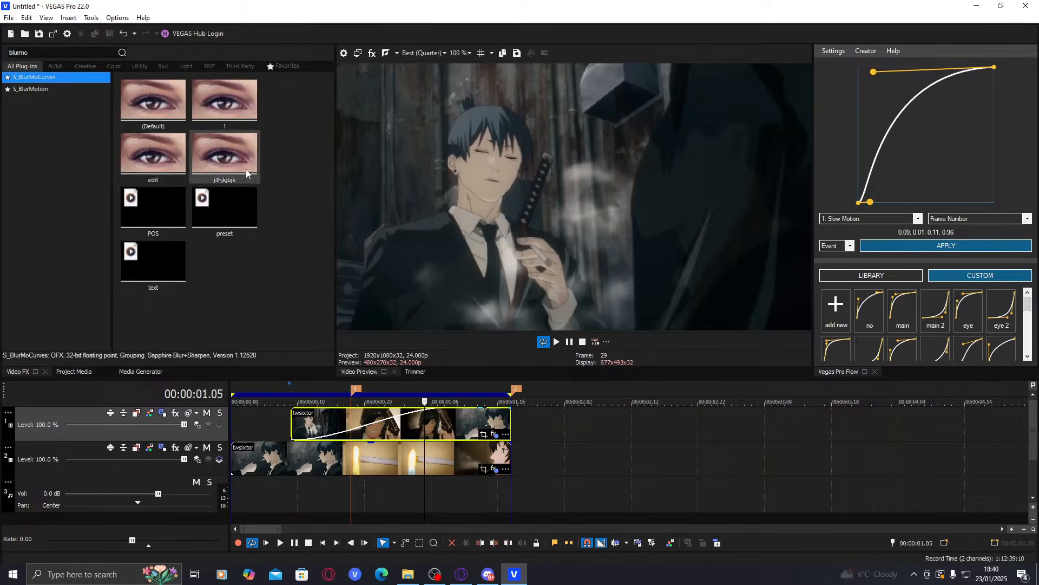
{"action": "double_click", "coordinate": [225, 154]}
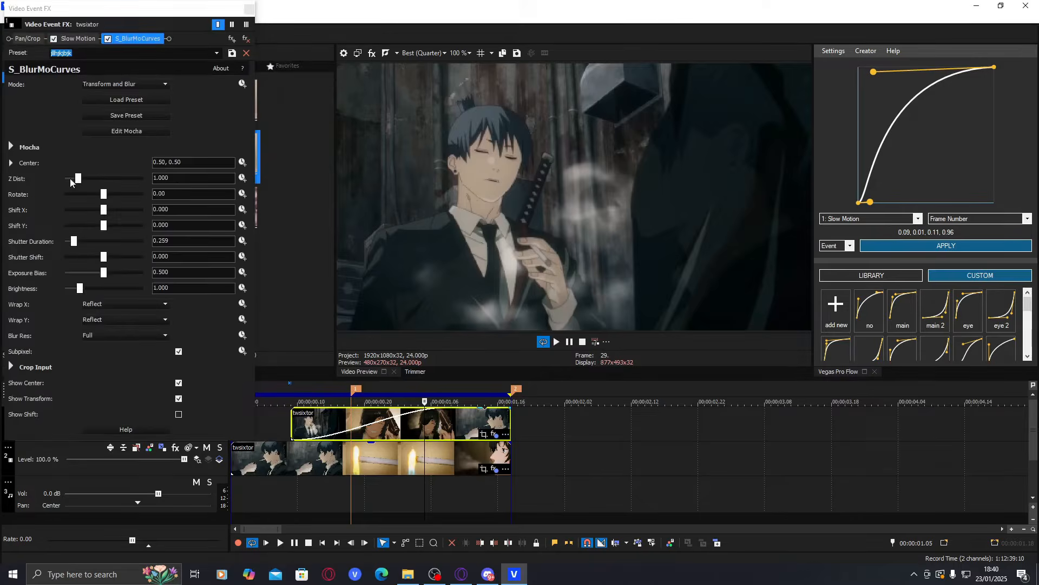
{"action": "left_click_drag", "start_coordinate": [77, 178], "coordinate": [70, 177]}
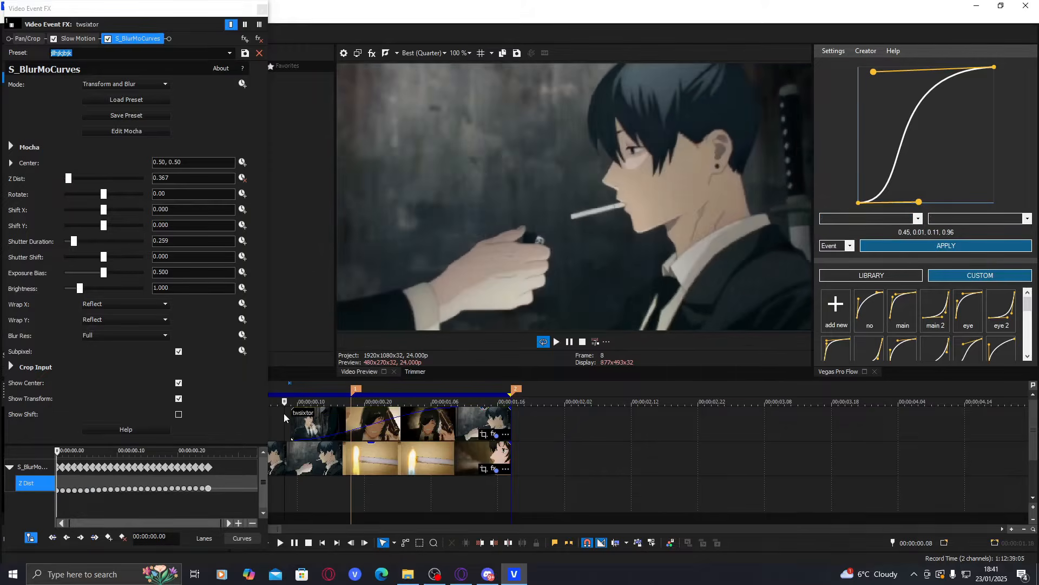
{"action": "left_click", "coordinate": [557, 341]}
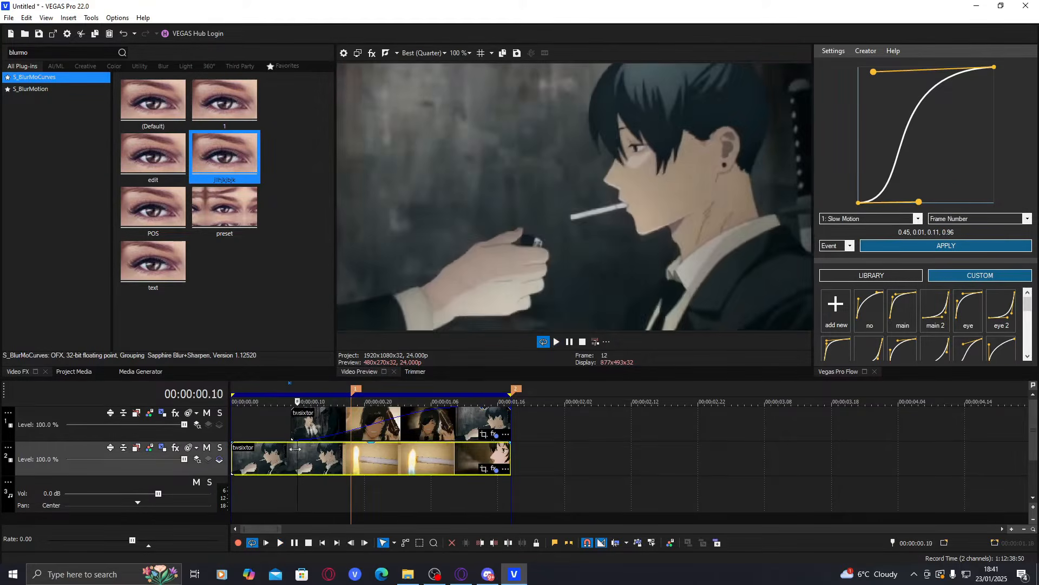
- Drop the S_BlurMoCurves preset on the other clip and bring up its Video Event FX
{"action": "left_click", "coordinate": [279, 542]}
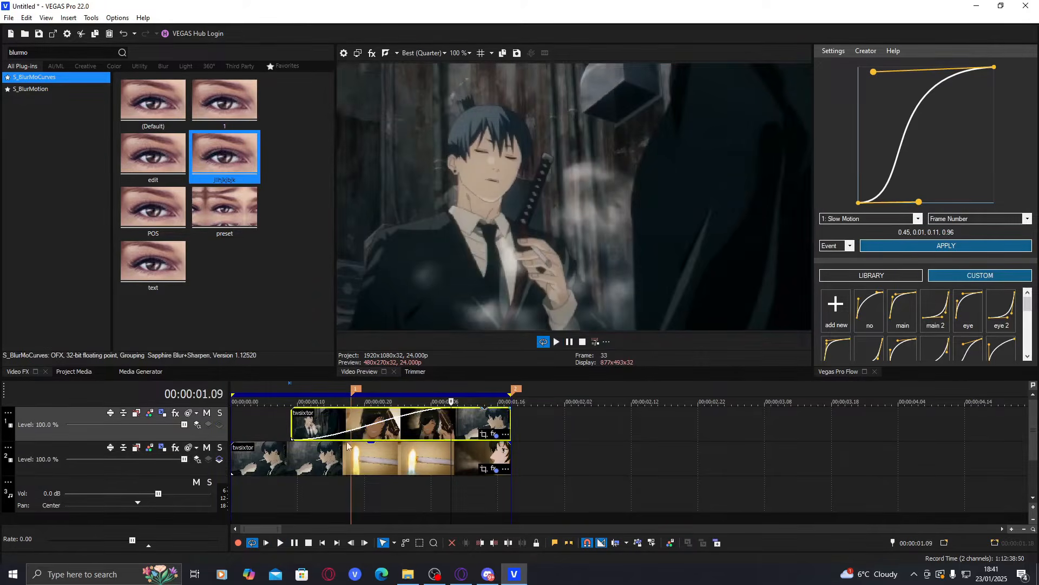
{"action": "left_click", "coordinate": [494, 468]}
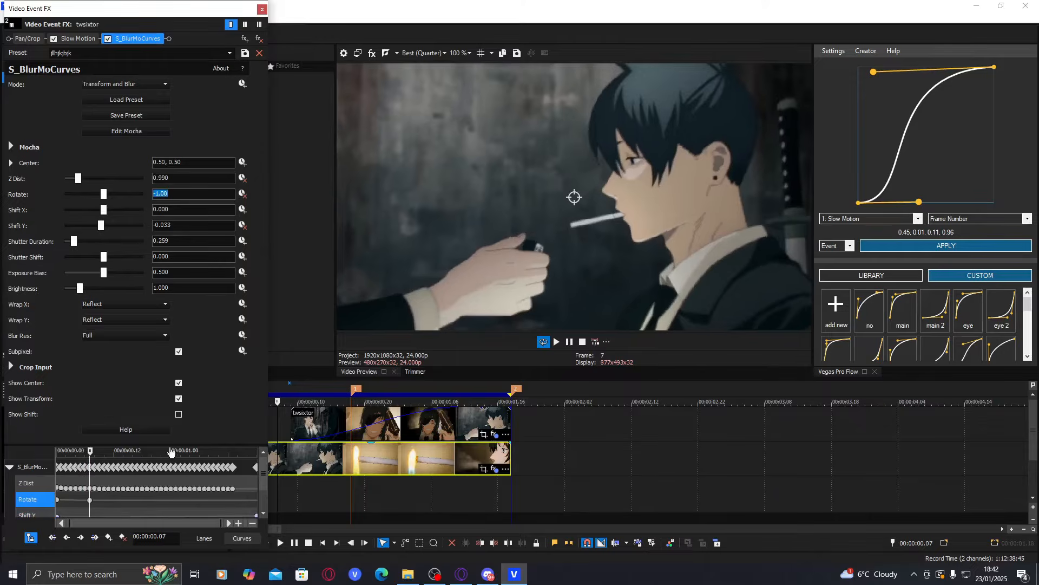
- Keyframe S_BlurMoCurves Rotate from -1.00 easing back to zero near the clip's end
{"action": "left_click", "coordinate": [143, 449]}
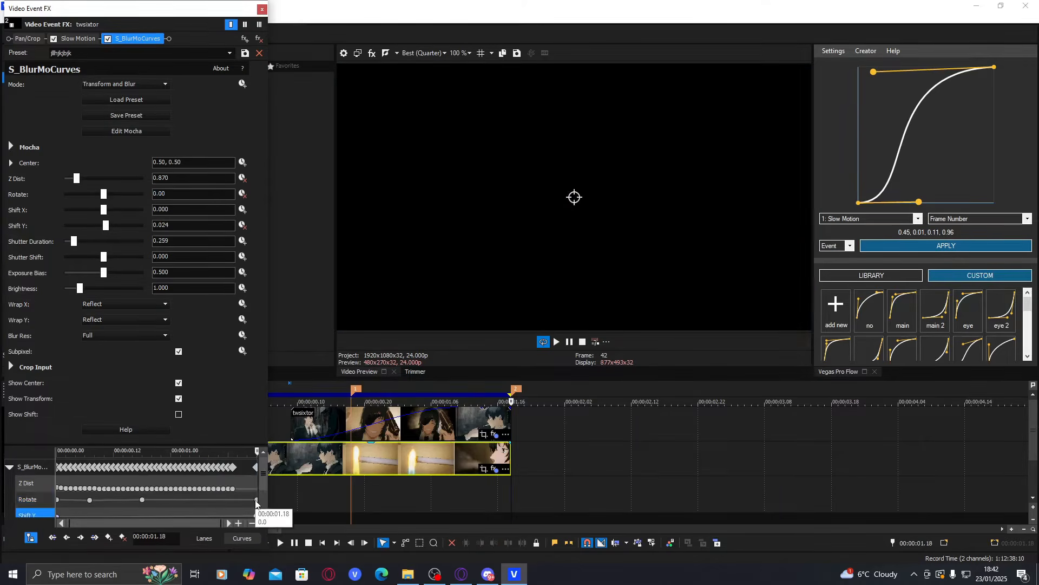
{"action": "left_click", "coordinate": [28, 499]}
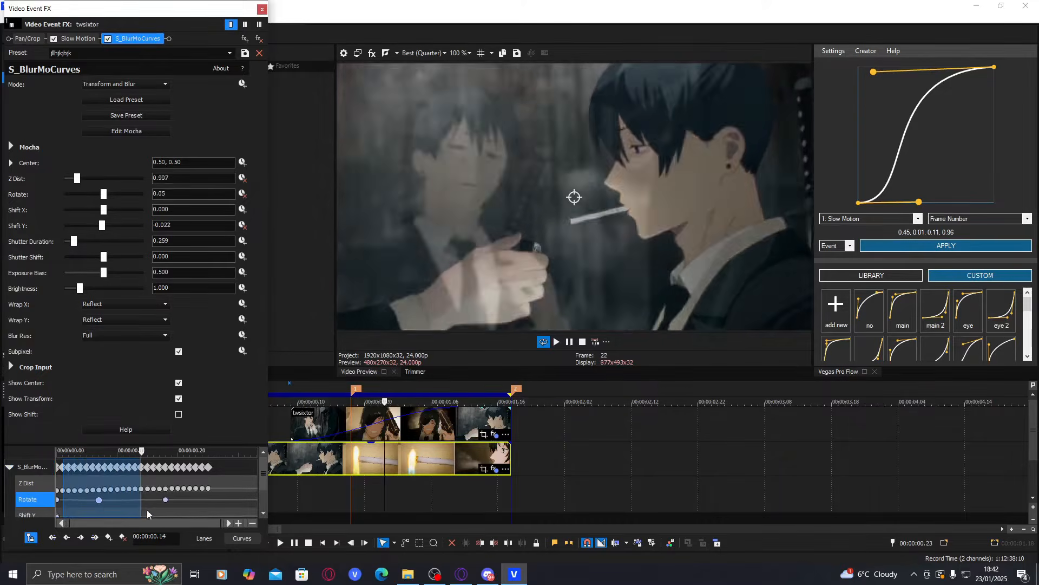
{"action": "left_click", "coordinate": [260, 10]}
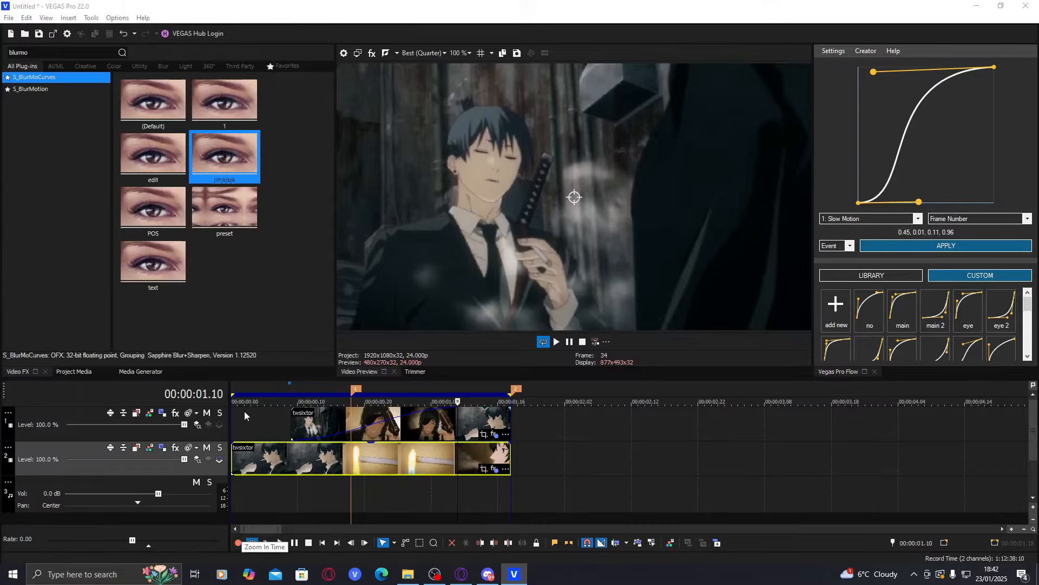
- Play back the edit, then put S_DissolveLuma on the top clip via the 'luma' search
{"action": "left_click", "coordinate": [556, 341]}
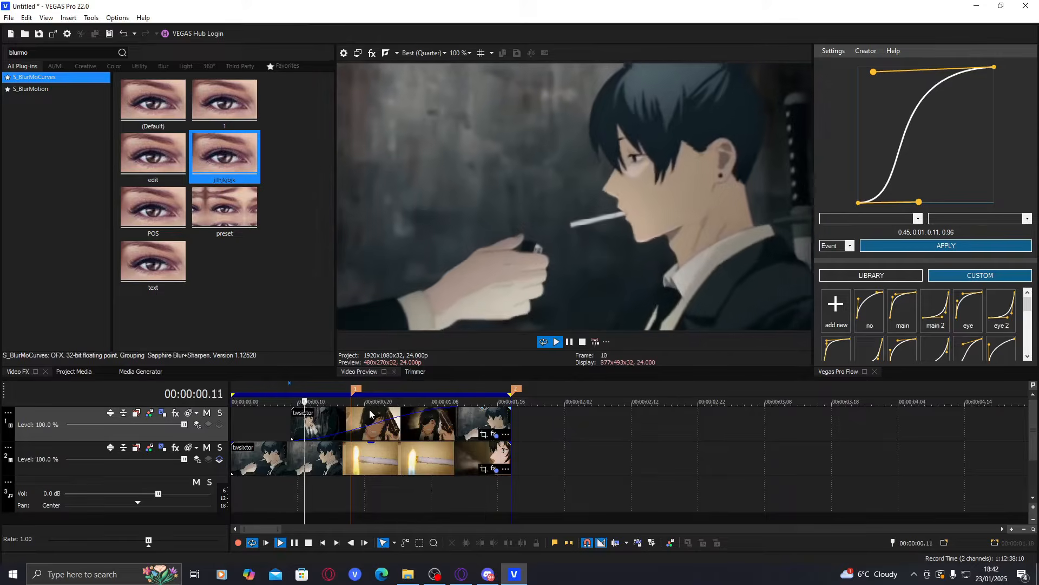
{"action": "left_click", "coordinate": [349, 400]}
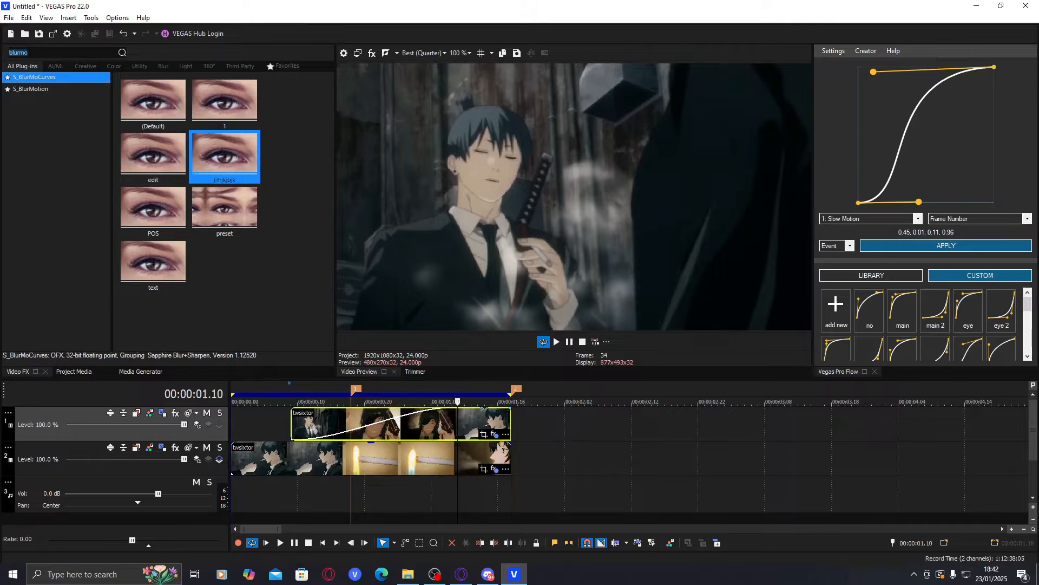
{"action": "type", "text": "luma"}
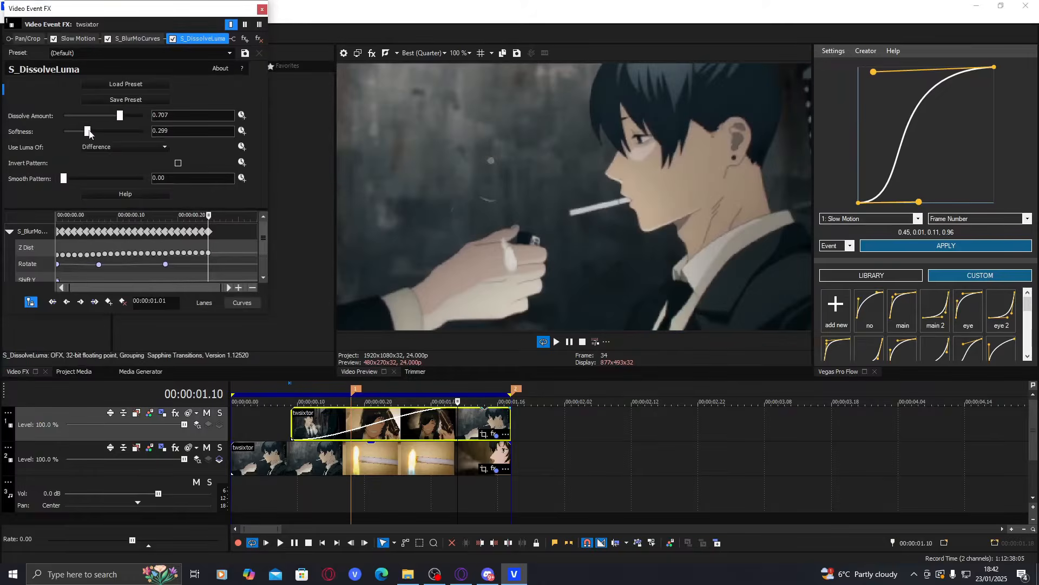
- Keyframe Dissolve Amount from low to full with an eased 0.25, 0.02, 0.24, 1.00 curve
{"action": "left_click_drag", "start_coordinate": [119, 115], "coordinate": [159, 114]}
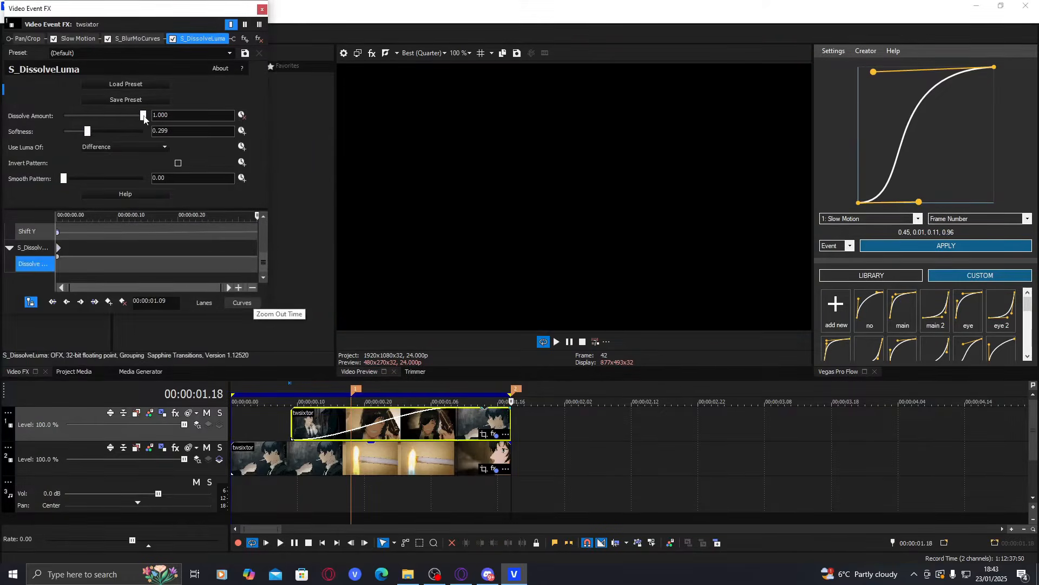
{"action": "left_click_drag", "start_coordinate": [143, 115], "coordinate": [85, 114]}
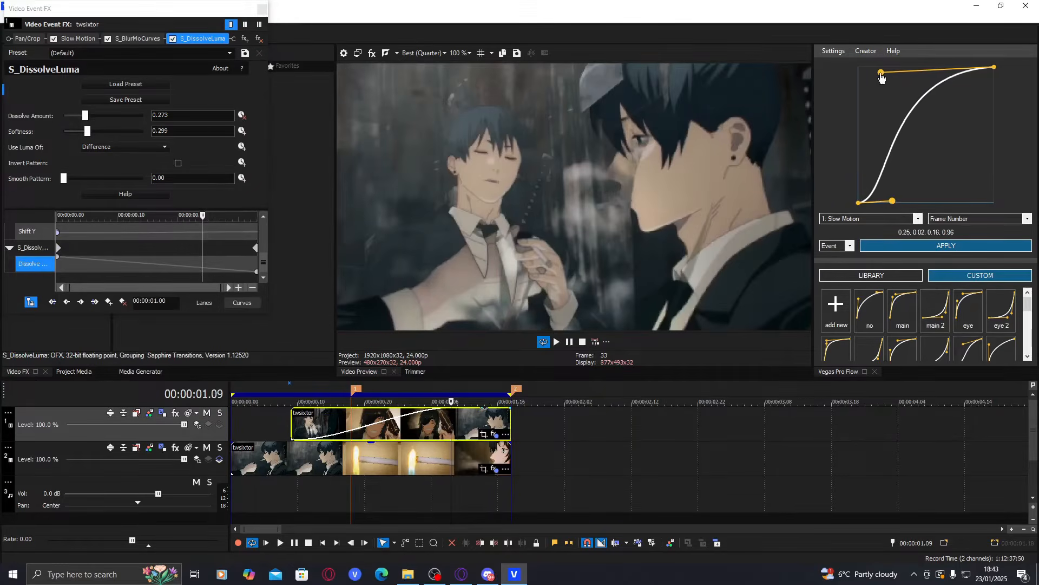
{"action": "left_click_drag", "start_coordinate": [881, 74], "coordinate": [891, 68]}
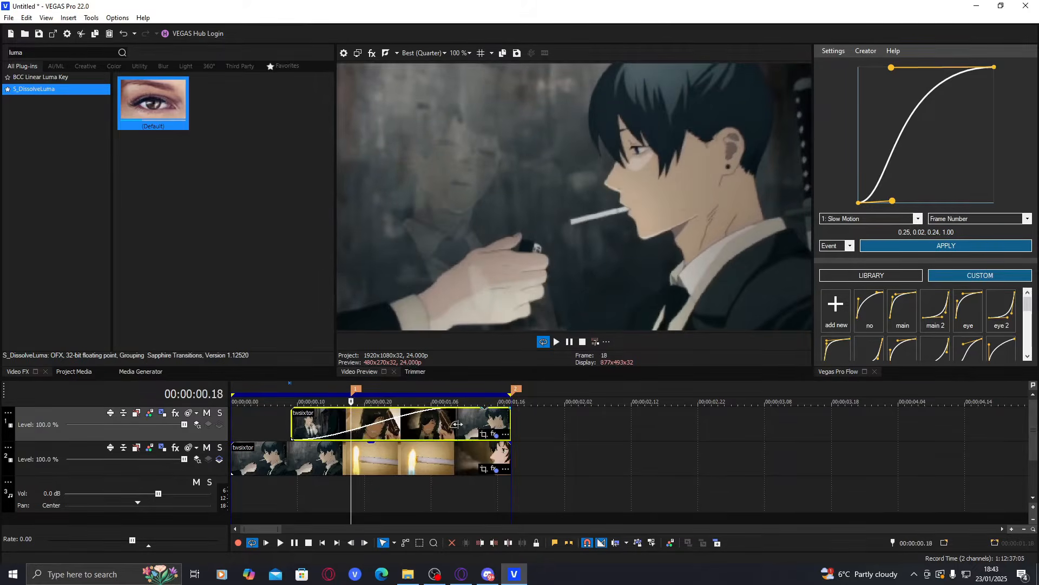
- Bring up the top clip's BCC Radial Wipe effect settings
{"action": "left_click", "coordinate": [450, 401]}
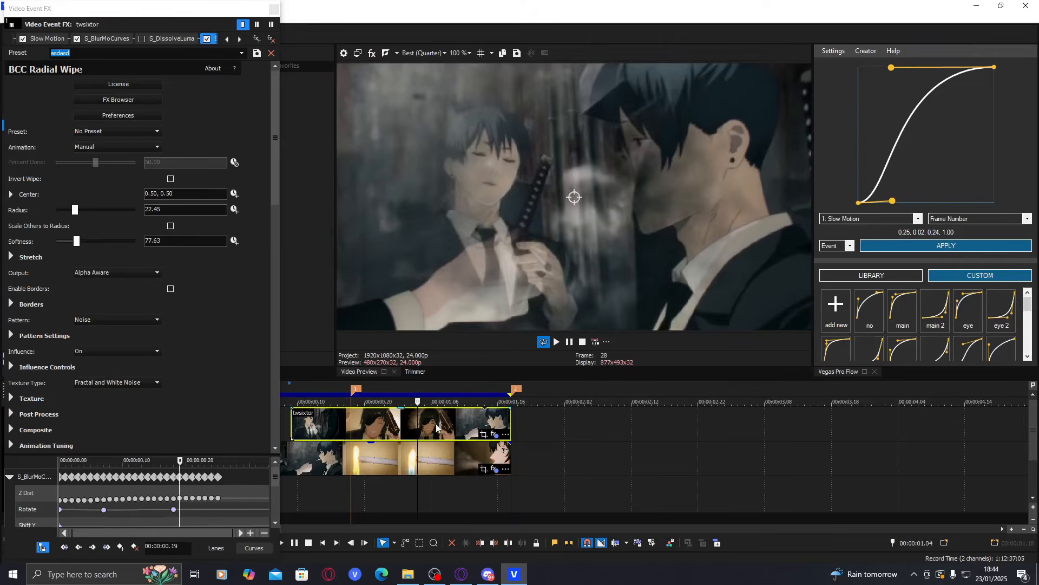
- Keep wipe animation on Manual and keyframe the radius closing and reopening across the transition
{"action": "left_click", "coordinate": [116, 148]}
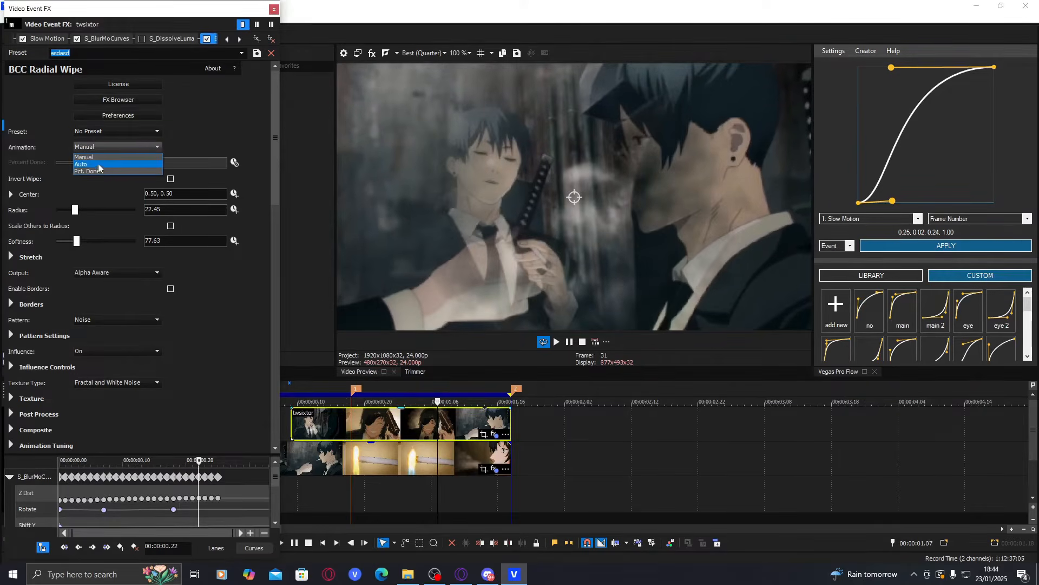
{"action": "left_click", "coordinate": [84, 156]}
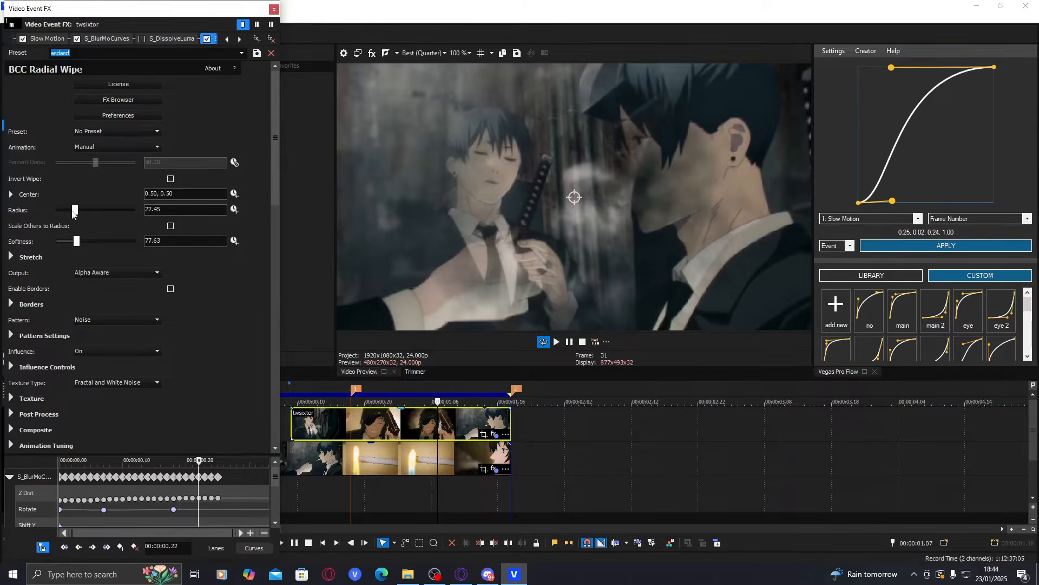
{"action": "left_click_drag", "start_coordinate": [75, 209], "coordinate": [79, 209]}
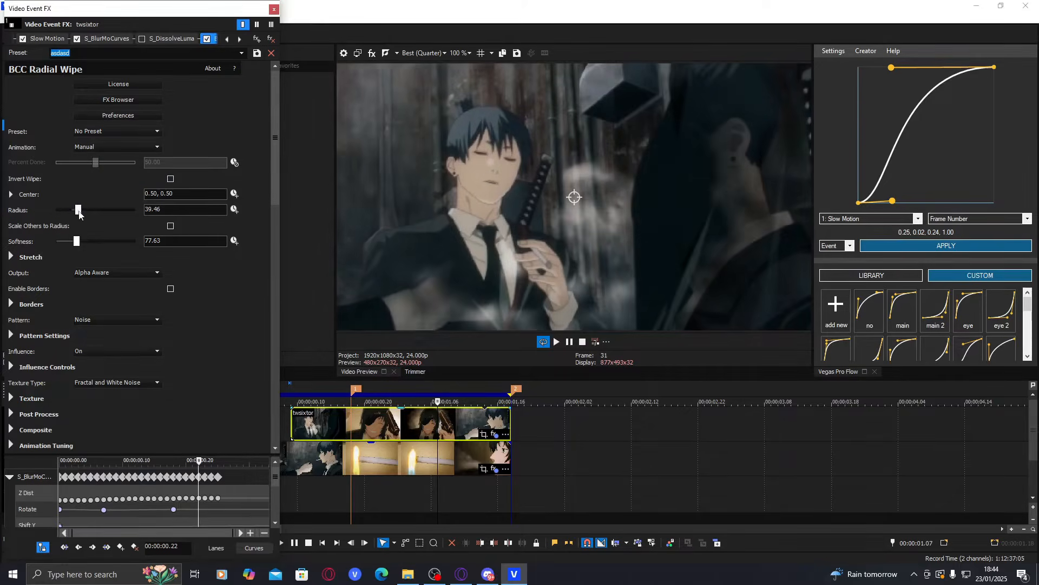
{"action": "left_click_drag", "start_coordinate": [78, 209], "coordinate": [72, 209]}
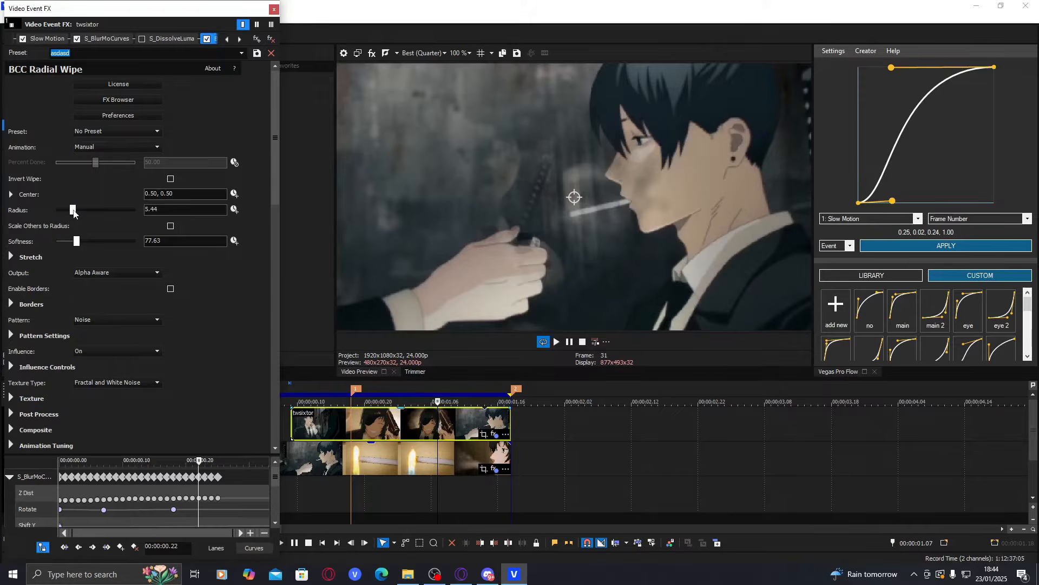
{"action": "left_click_drag", "start_coordinate": [72, 209], "coordinate": [70, 209]}
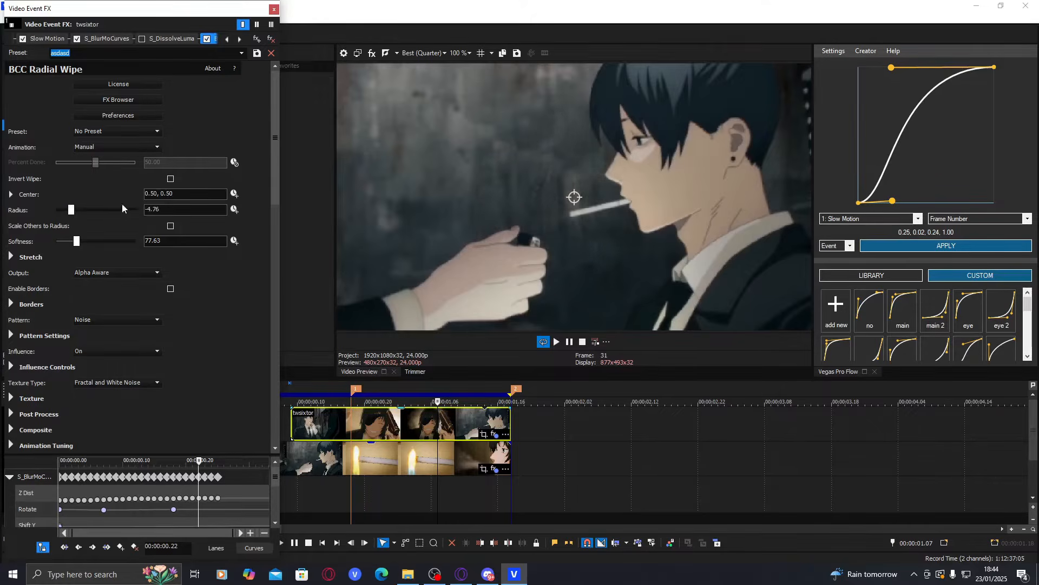
{"action": "left_click_drag", "start_coordinate": [71, 209], "coordinate": [75, 209]}
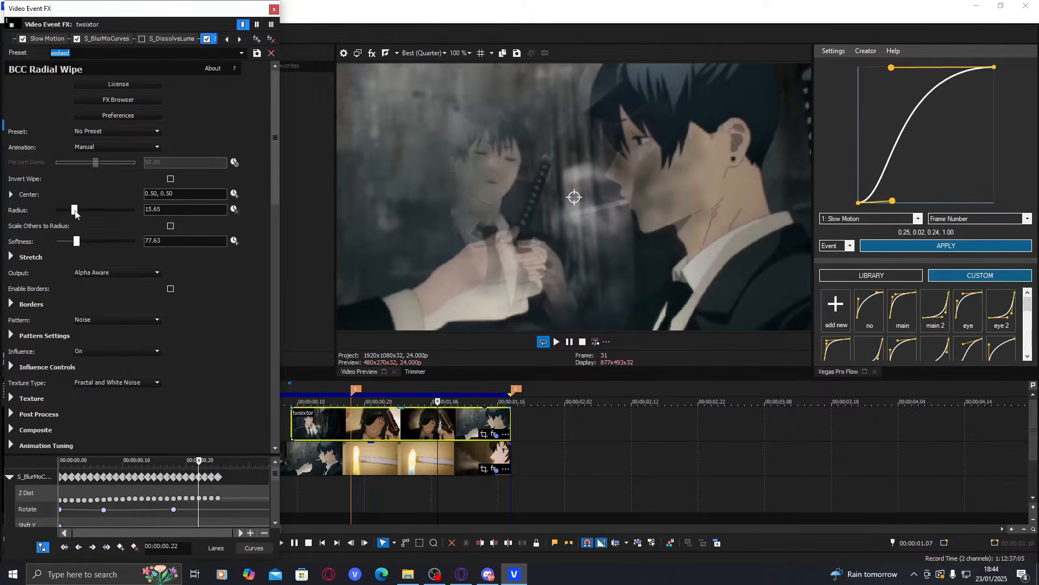
{"action": "left_click_drag", "start_coordinate": [75, 209], "coordinate": [83, 209]}
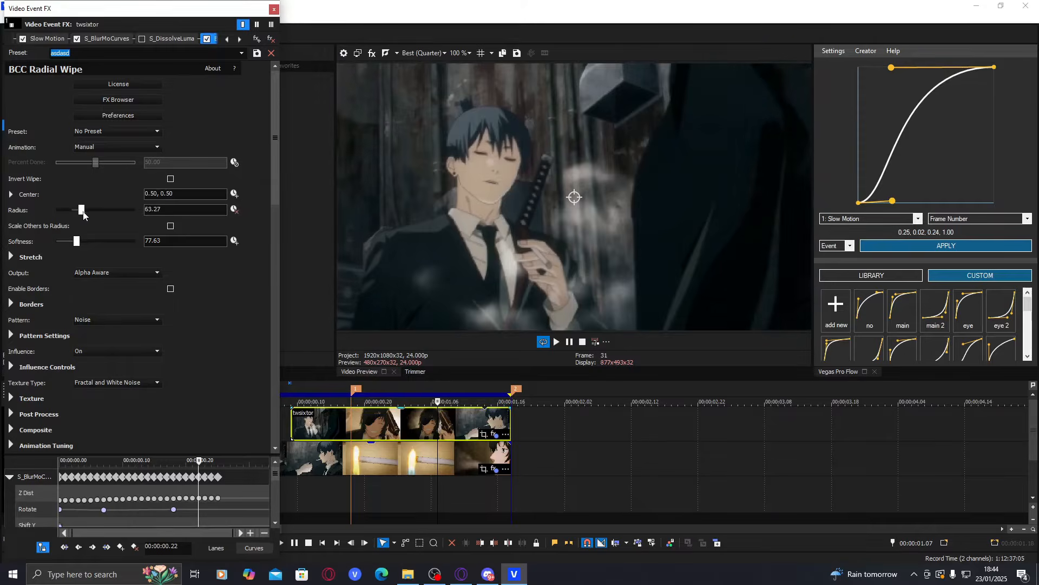
{"action": "left_click_drag", "start_coordinate": [81, 209], "coordinate": [83, 209]}
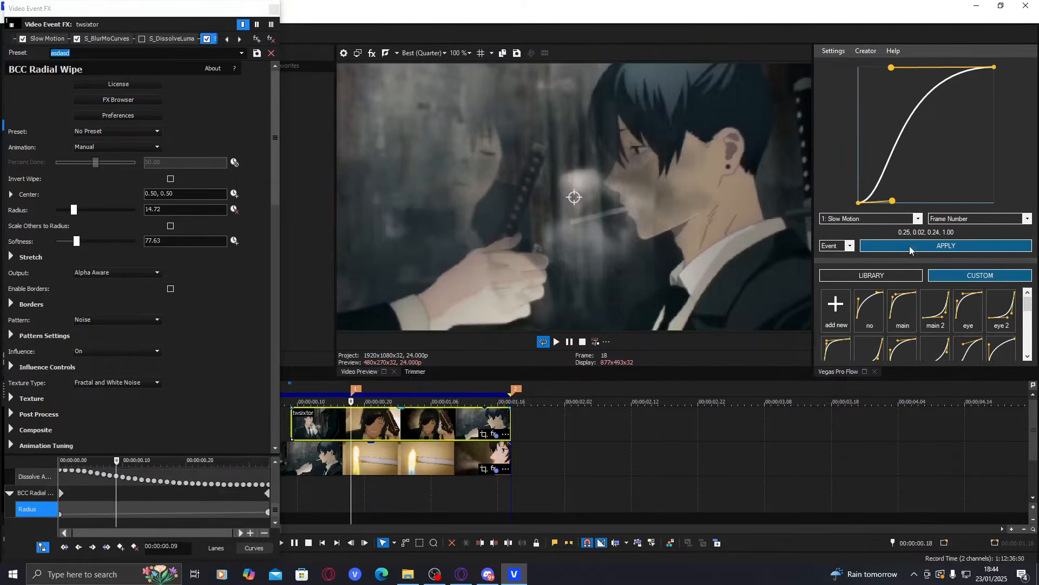
- Apply the Vegas Pro Flow easing curve to the radius keyframes and close the settings
{"action": "left_click", "coordinate": [870, 218]}
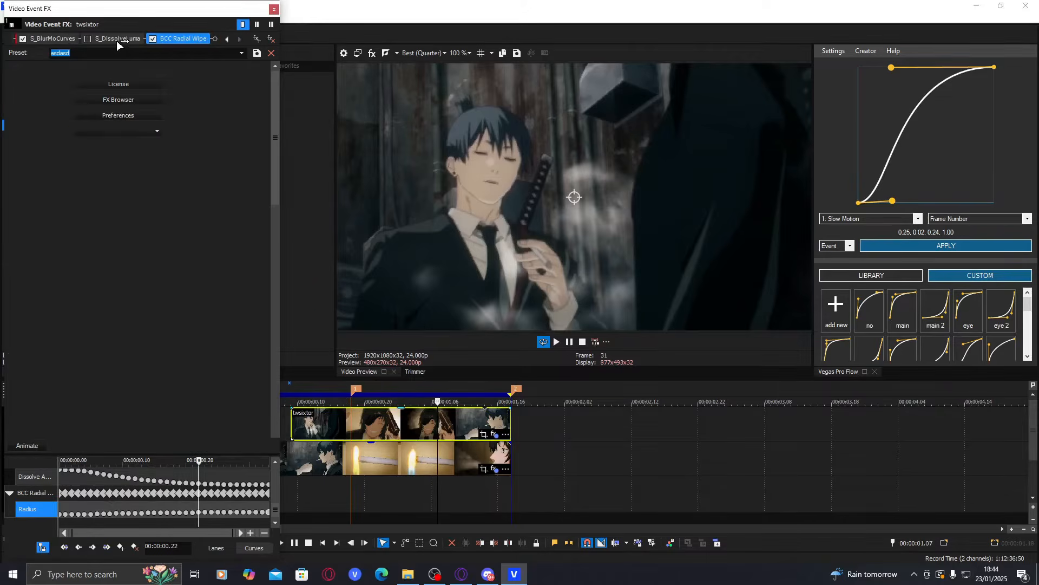
{"action": "left_click", "coordinate": [184, 39]}
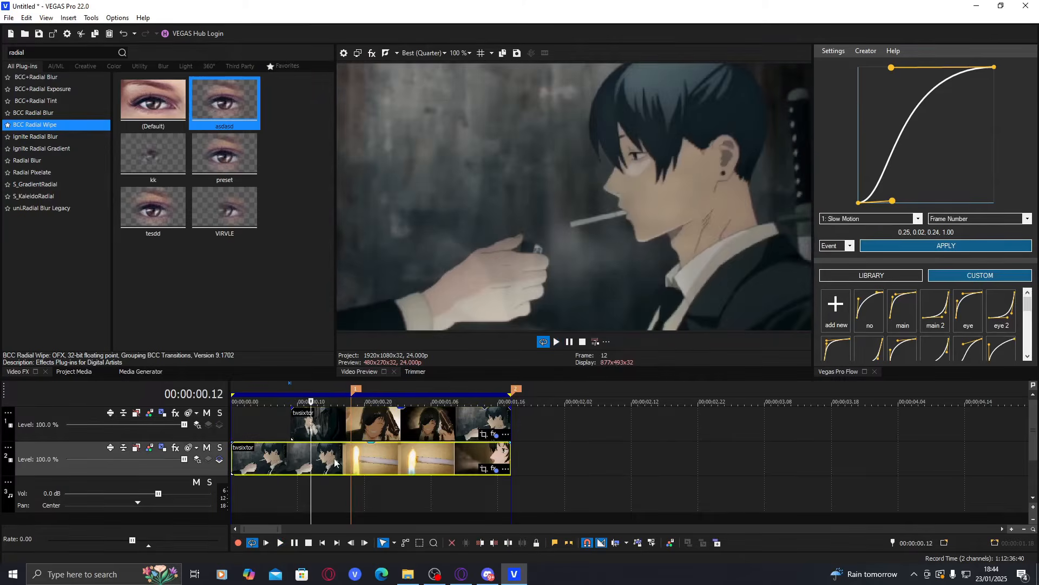
- Insert a new video track above the clips via the track header menu
{"action": "right_click", "coordinate": [335, 462]}
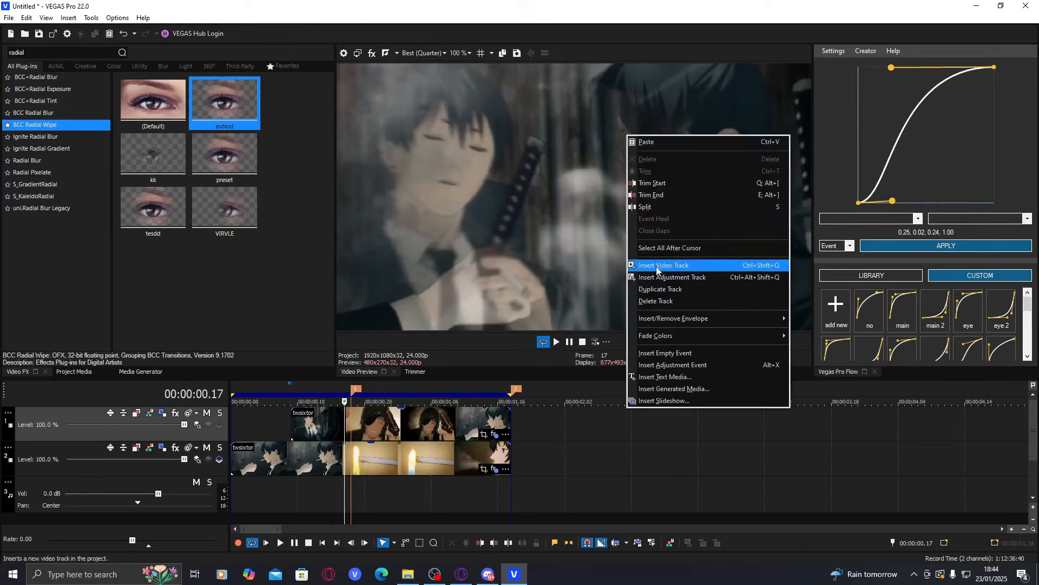
{"action": "left_click", "coordinate": [664, 264]}
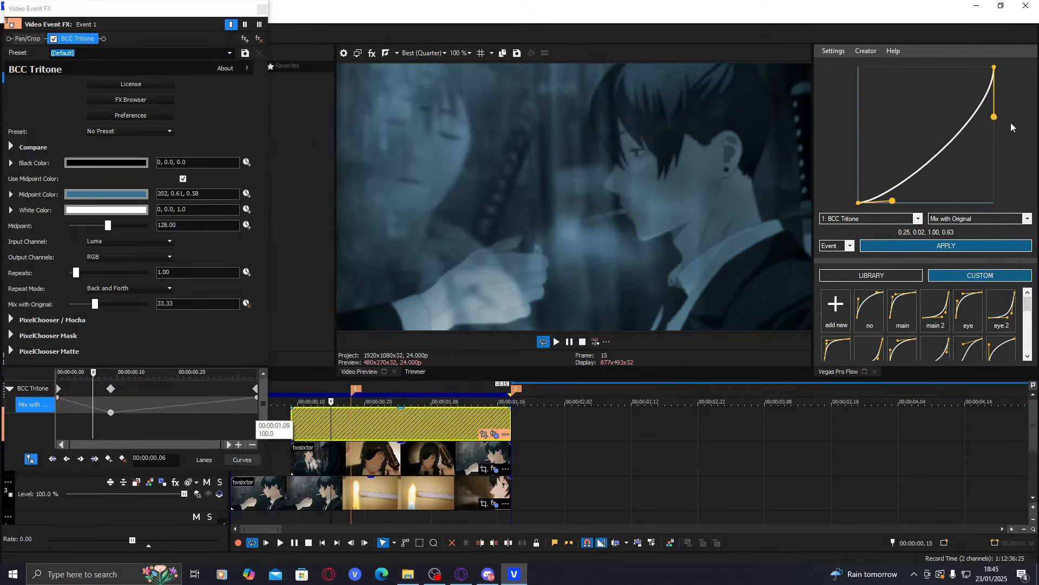
- Reshape the tint mix keyframe easing in Vegas Pro Flow and close the settings
{"action": "left_click_drag", "start_coordinate": [894, 201], "coordinate": [933, 204]}
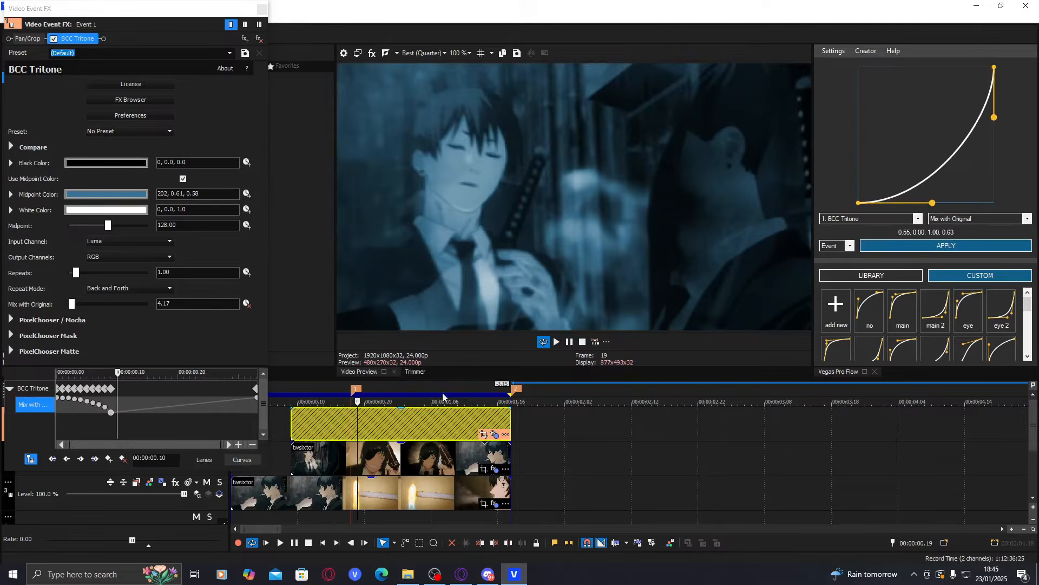
{"action": "left_click_drag", "start_coordinate": [931, 203], "coordinate": [874, 202]}
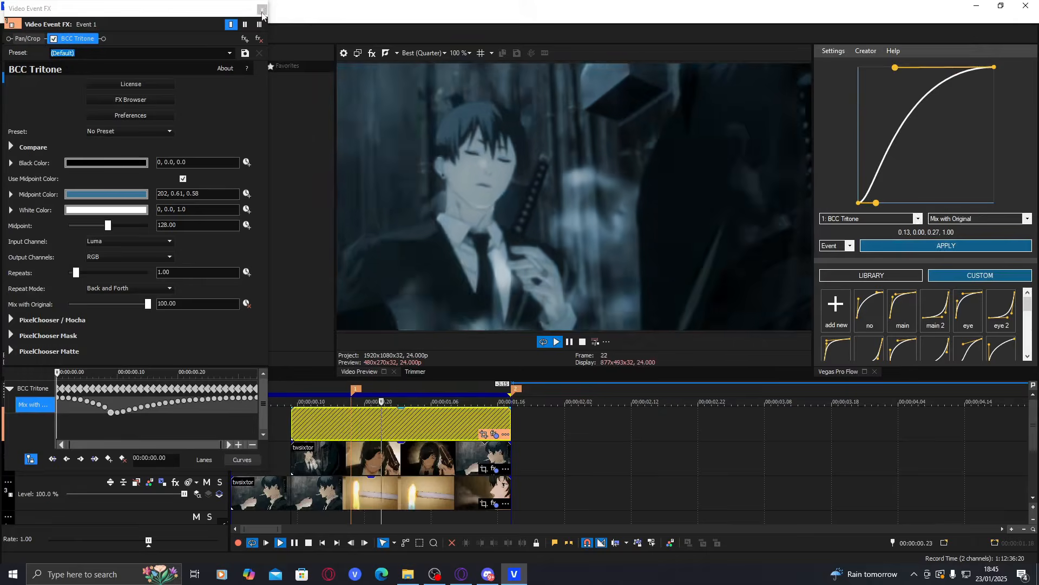
{"action": "left_click", "coordinate": [262, 12]}
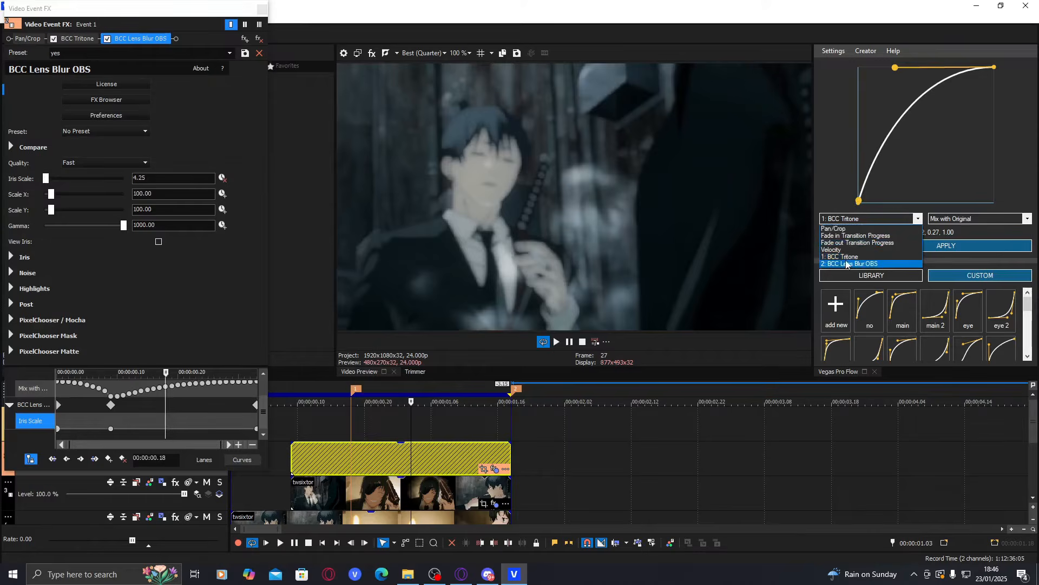
- Target BCC Lens Blur OBS for easing, then close its settings and select the clip
{"action": "left_click", "coordinate": [844, 263]}
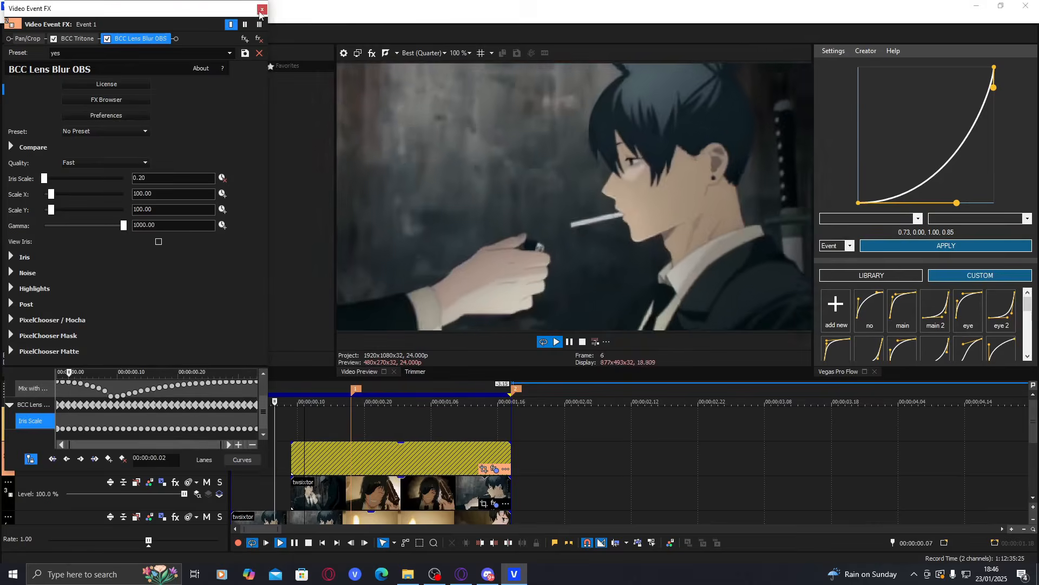
{"action": "left_click", "coordinate": [261, 9]}
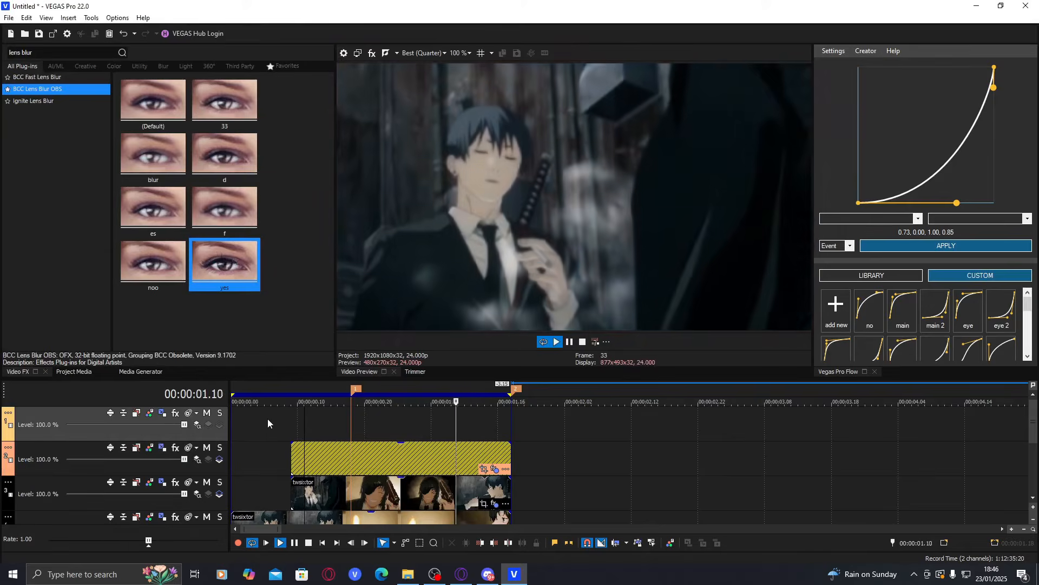
{"action": "left_click", "coordinate": [295, 402]}
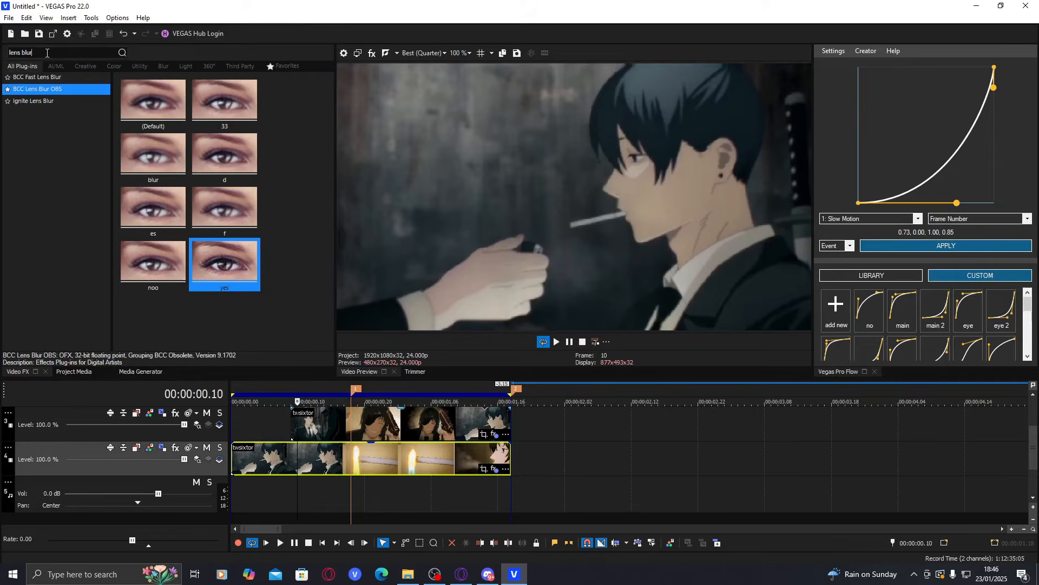
- Find BlurMoCurves, raise the Z Dist keyframe to about 1.080 and shape an S-curve ease
{"action": "type", "text": "blurmq"}
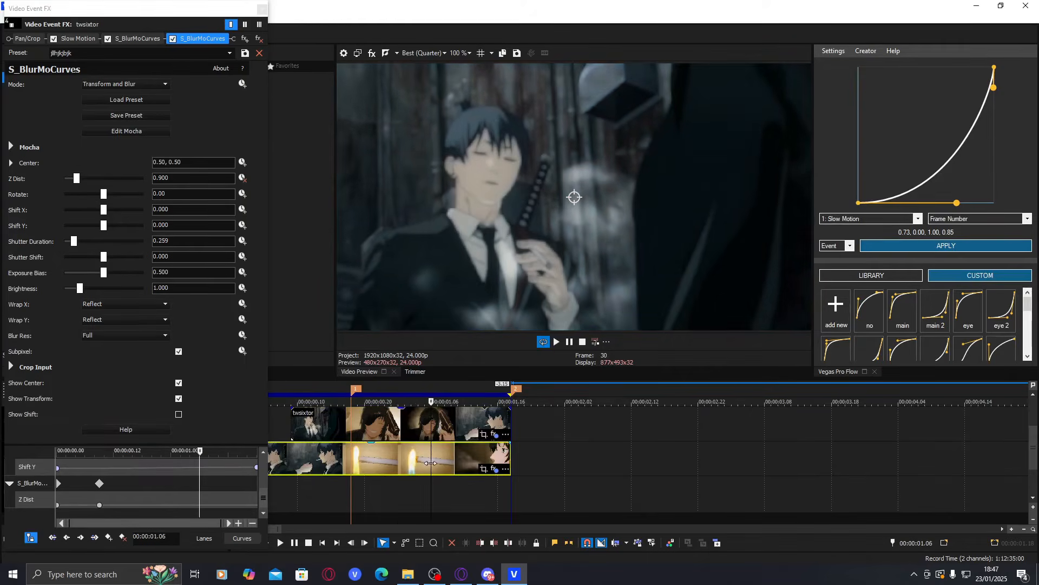
{"action": "left_click_drag", "start_coordinate": [75, 178], "coordinate": [84, 178]}
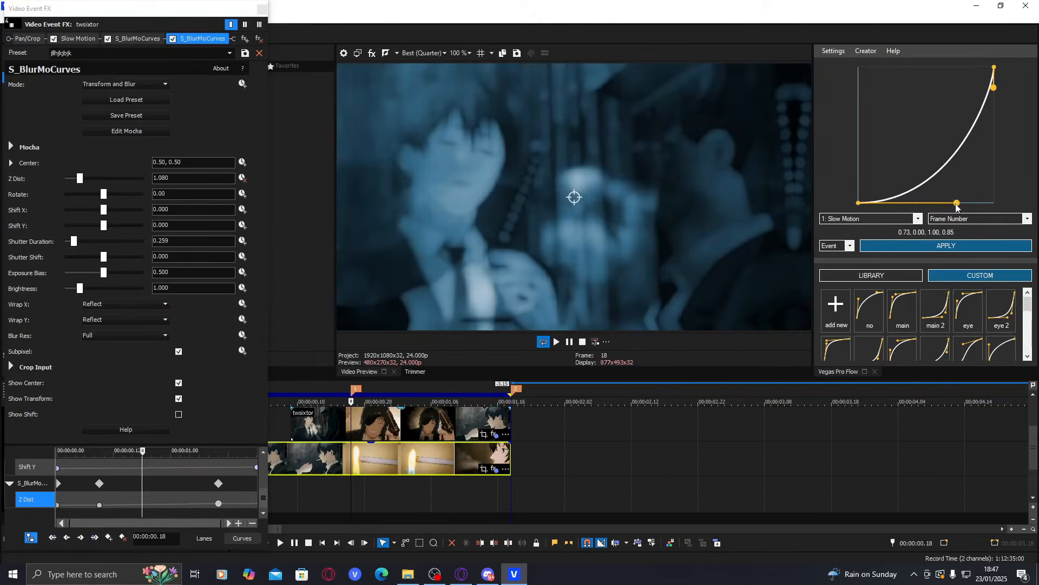
{"action": "left_click_drag", "start_coordinate": [956, 203], "coordinate": [903, 201]}
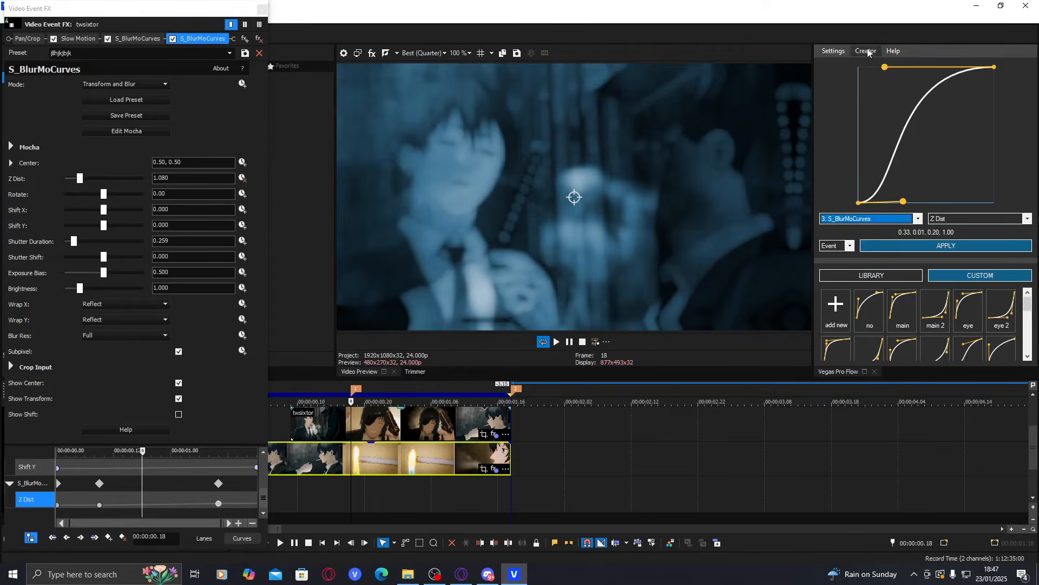
{"action": "left_click_drag", "start_coordinate": [902, 200], "coordinate": [903, 201]}
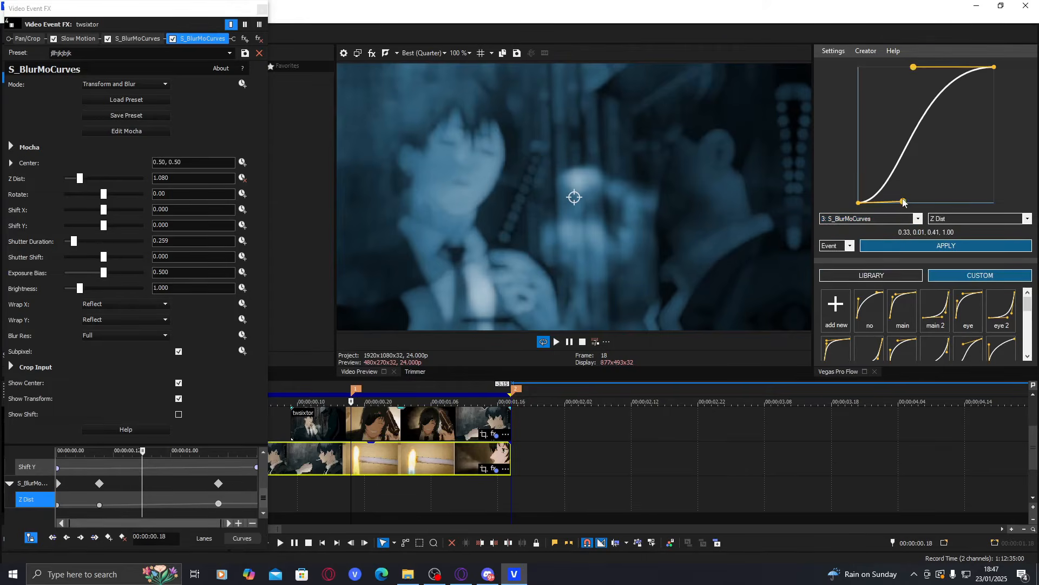
{"action": "left_click_drag", "start_coordinate": [903, 203], "coordinate": [934, 203]}
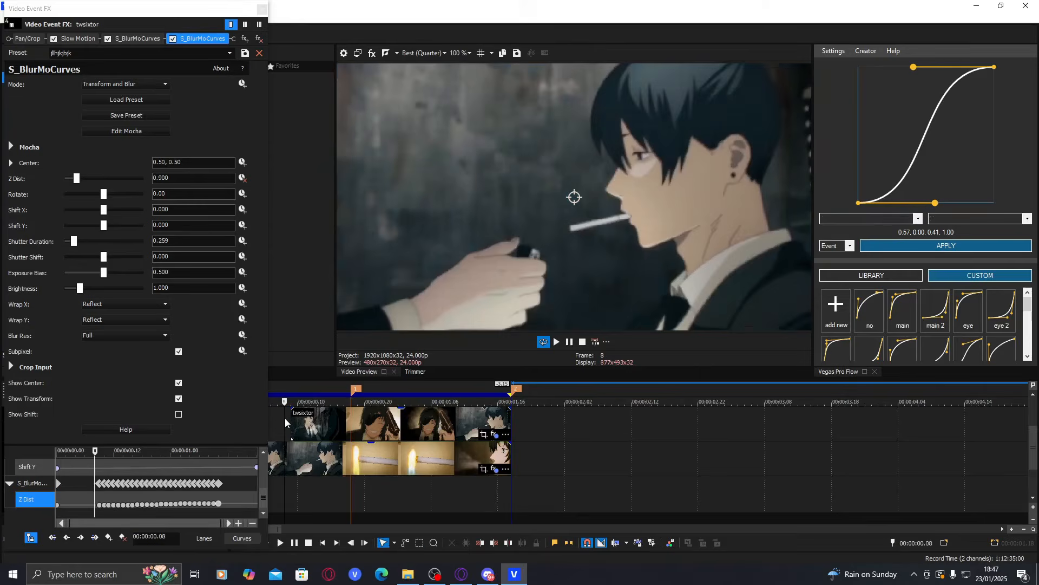
- Apply the S-curve to S_BlurMoCurves Z Dist and play back to review the zoom
{"action": "left_click", "coordinate": [280, 543]}
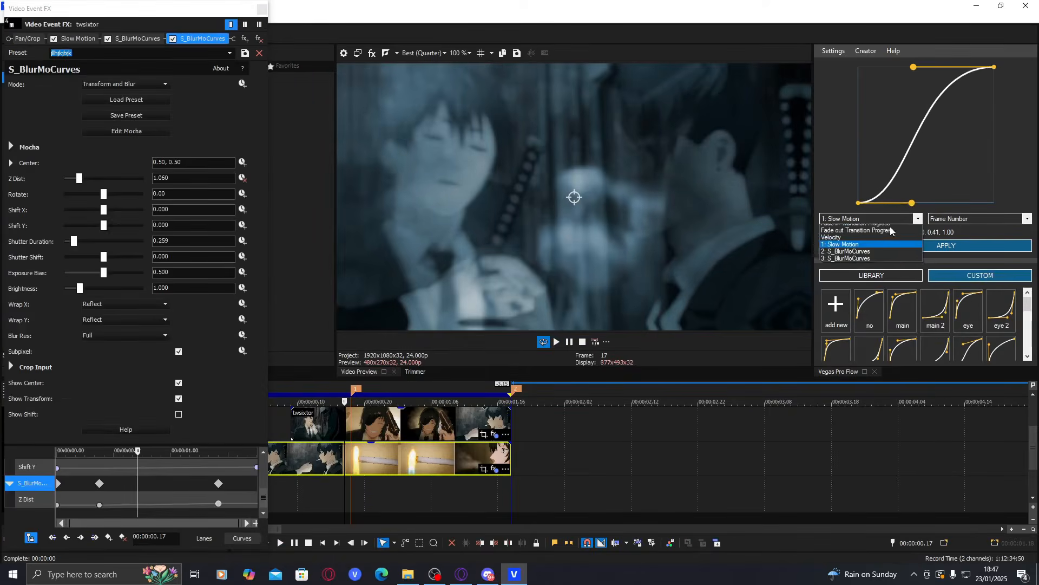
{"action": "left_click", "coordinate": [849, 258]}
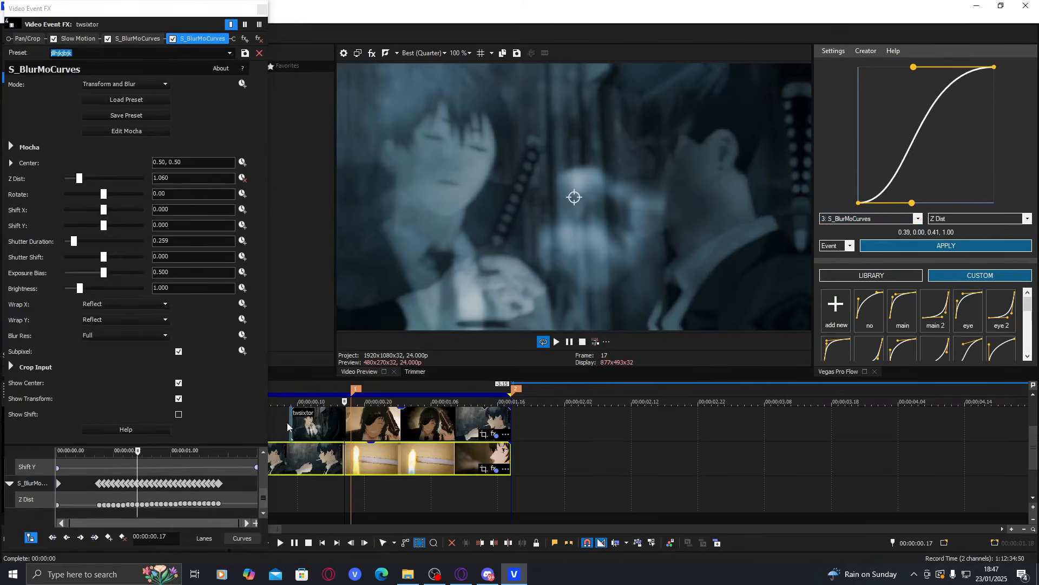
{"action": "left_click", "coordinate": [556, 341]}
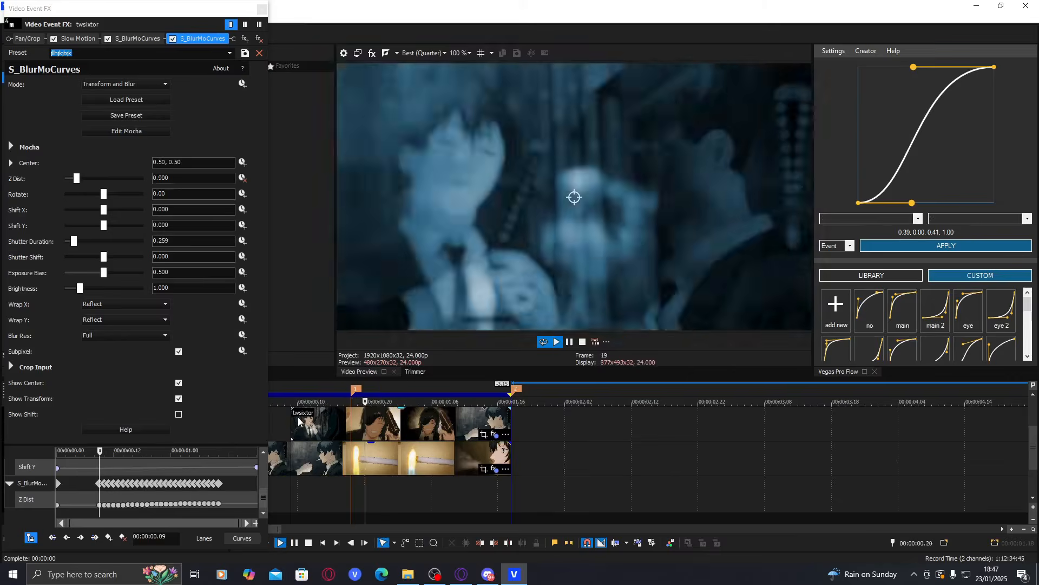
{"action": "left_click", "coordinate": [258, 52]}
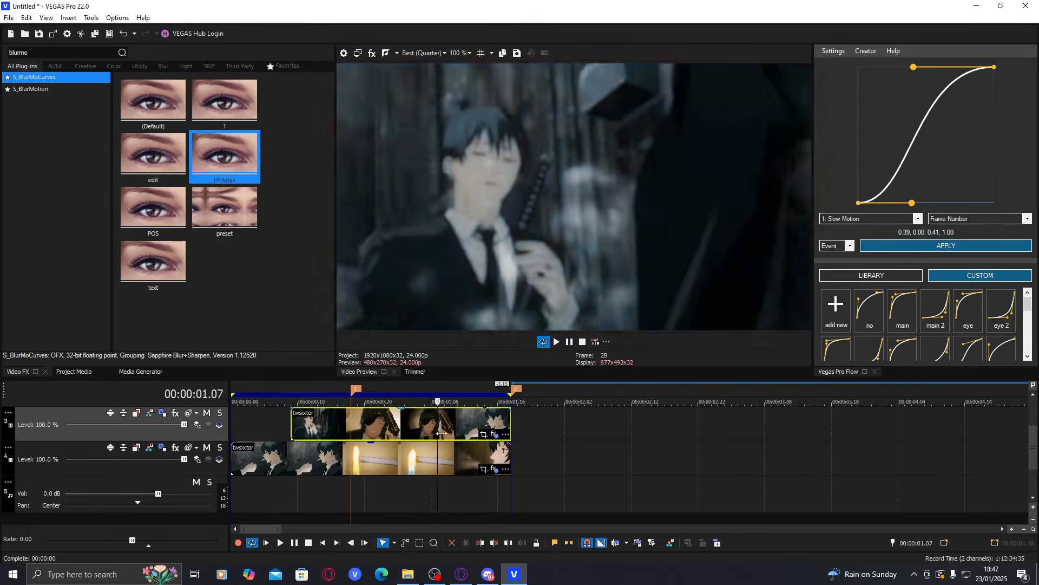
- Select the timeline area and bring up the lower clip's context actions
{"action": "left_click", "coordinate": [344, 400]}
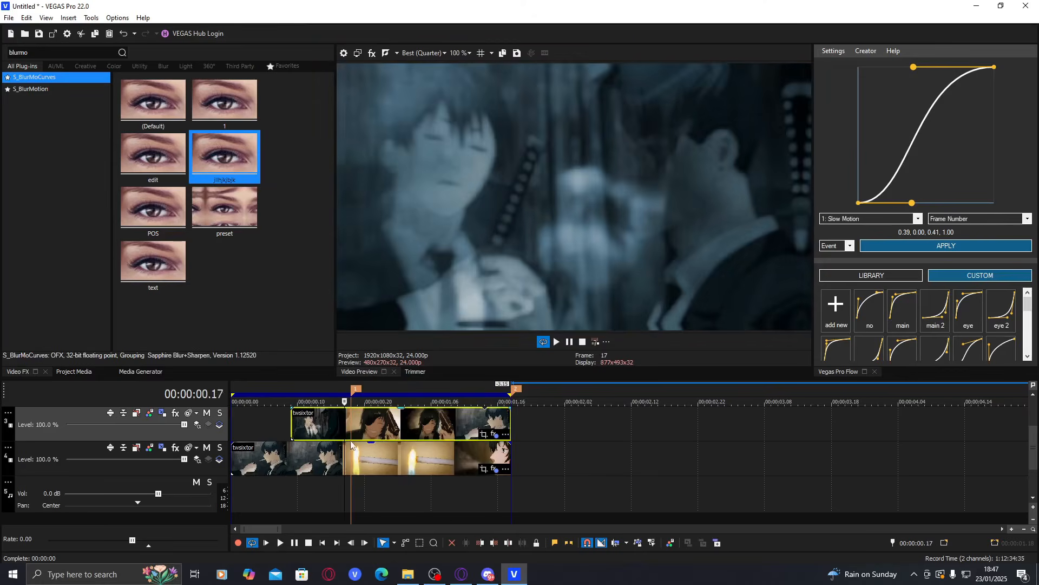
{"action": "right_click", "coordinate": [351, 446]}
{"action": "type", "text": "flare"}
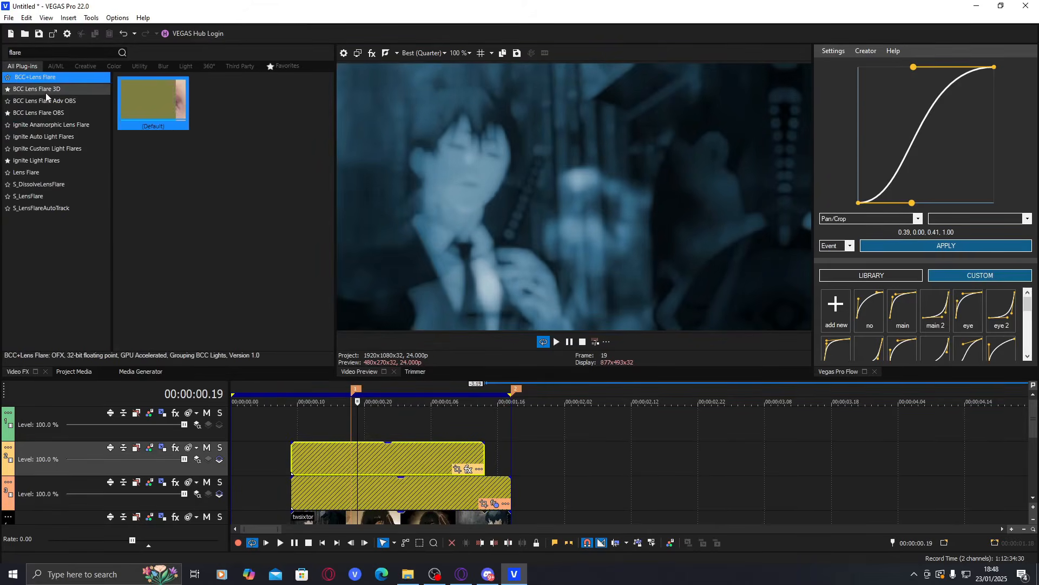
- Browse presets for BCC Lens Flare OBS, Ignite Light Flares and S_LensFlare
{"action": "left_click", "coordinate": [39, 113]}
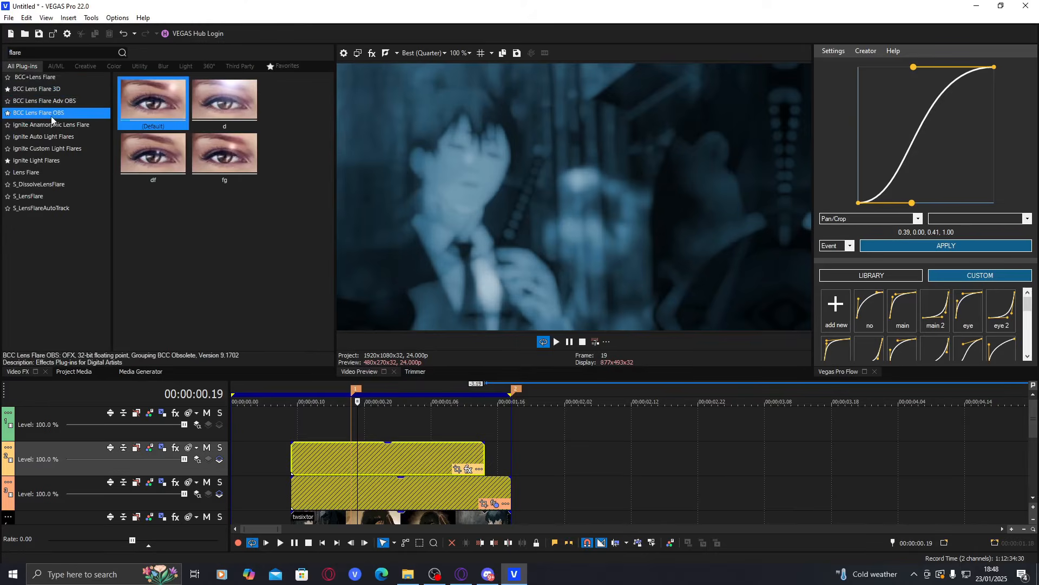
{"action": "mouse_move", "coordinate": [48, 160]}
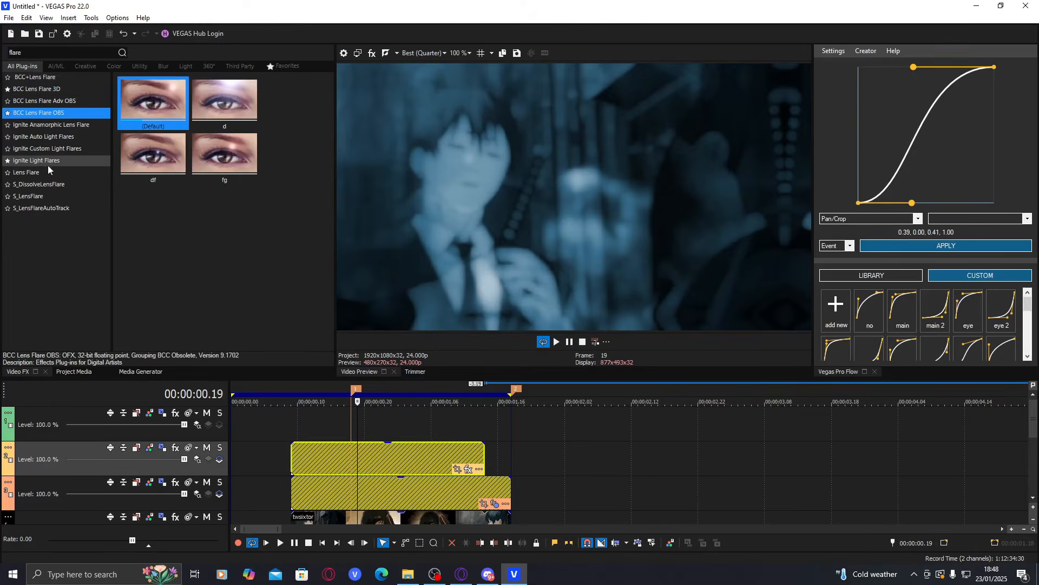
{"action": "mouse_move", "coordinate": [48, 166]}
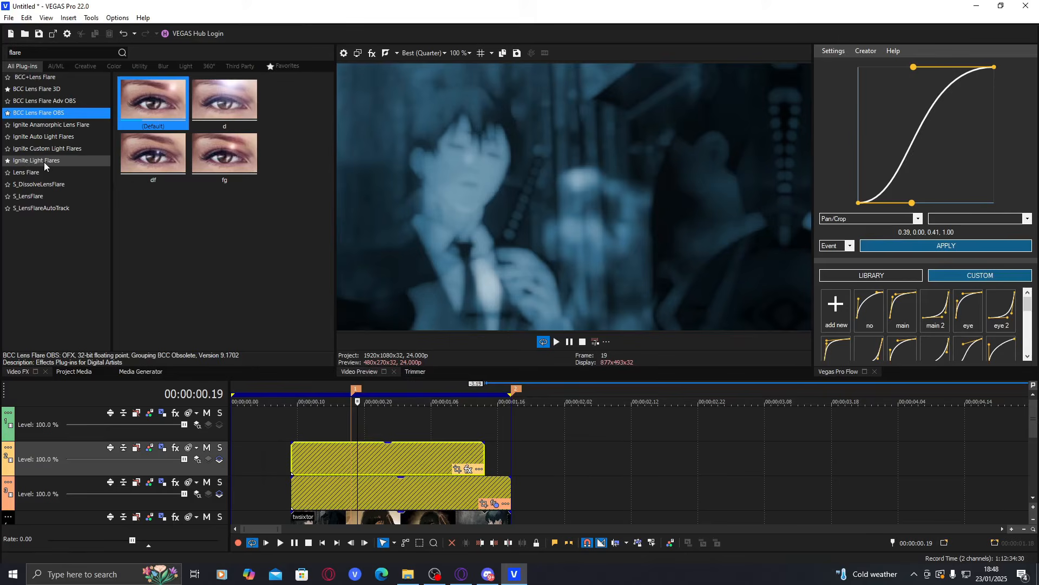
{"action": "left_click", "coordinate": [39, 160]}
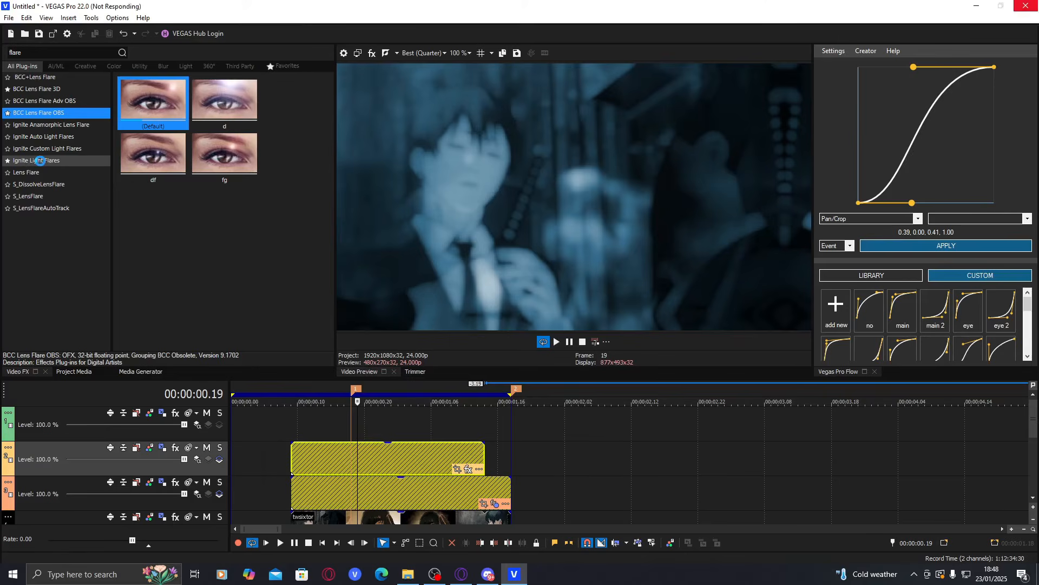
{"action": "left_click", "coordinate": [35, 160]}
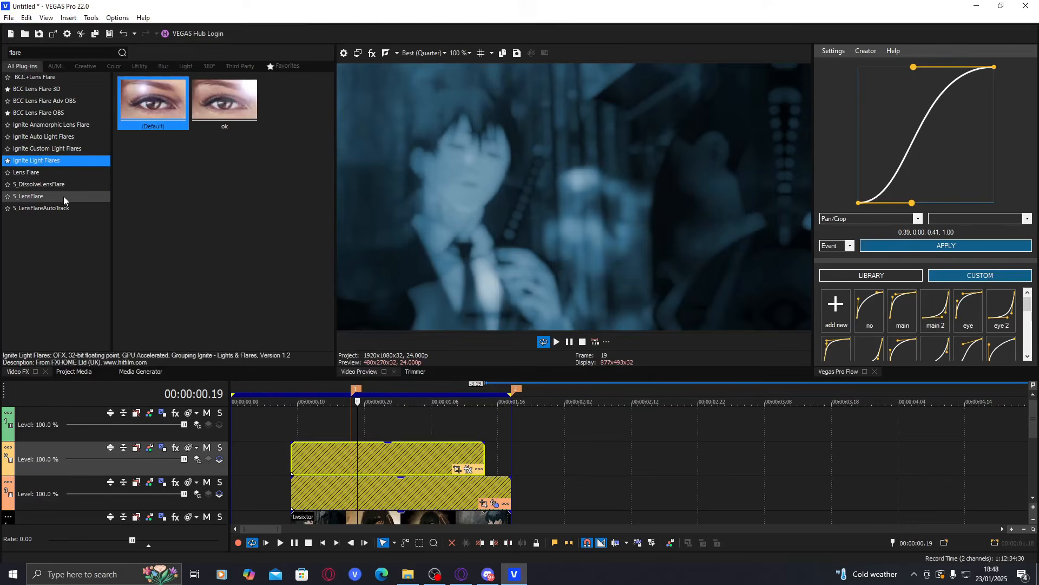
{"action": "left_click", "coordinate": [28, 196]}
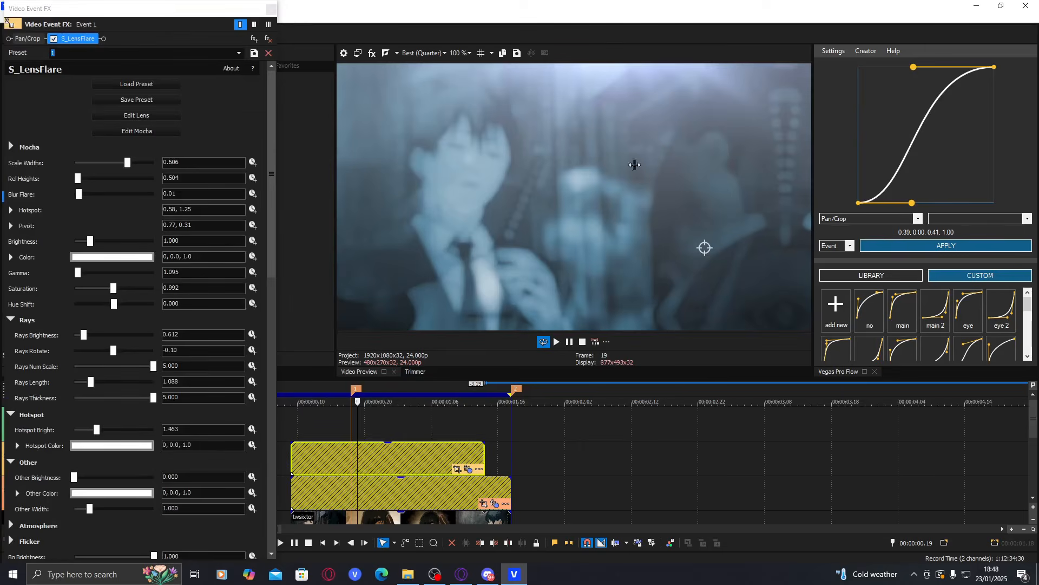
{"action": "mouse_move", "coordinate": [123, 264]}
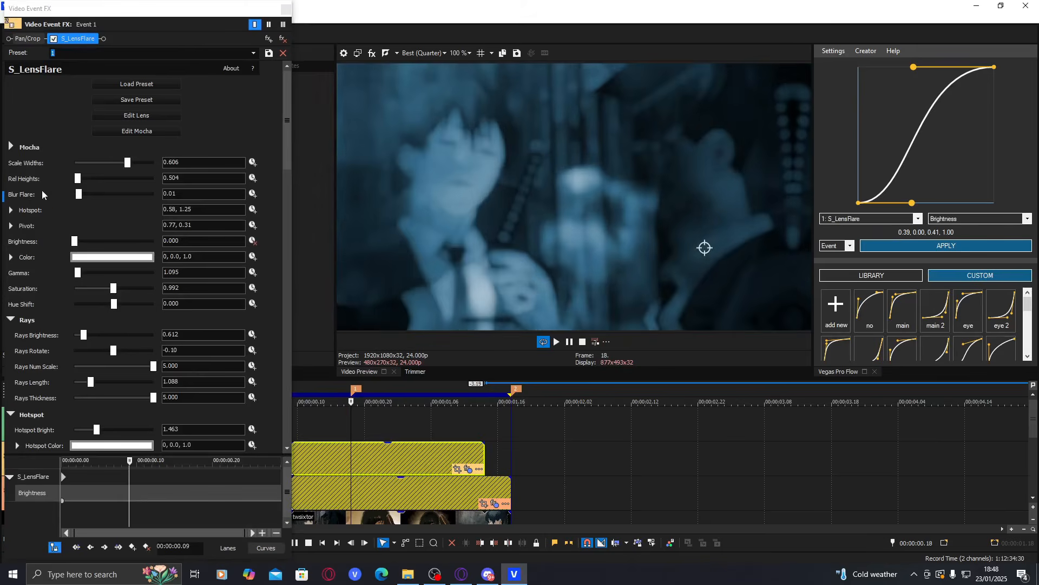
- Keyframe the S_LensFlare brightness up to about 0.408 at the transition
{"action": "left_click_drag", "start_coordinate": [74, 240], "coordinate": [83, 240]}
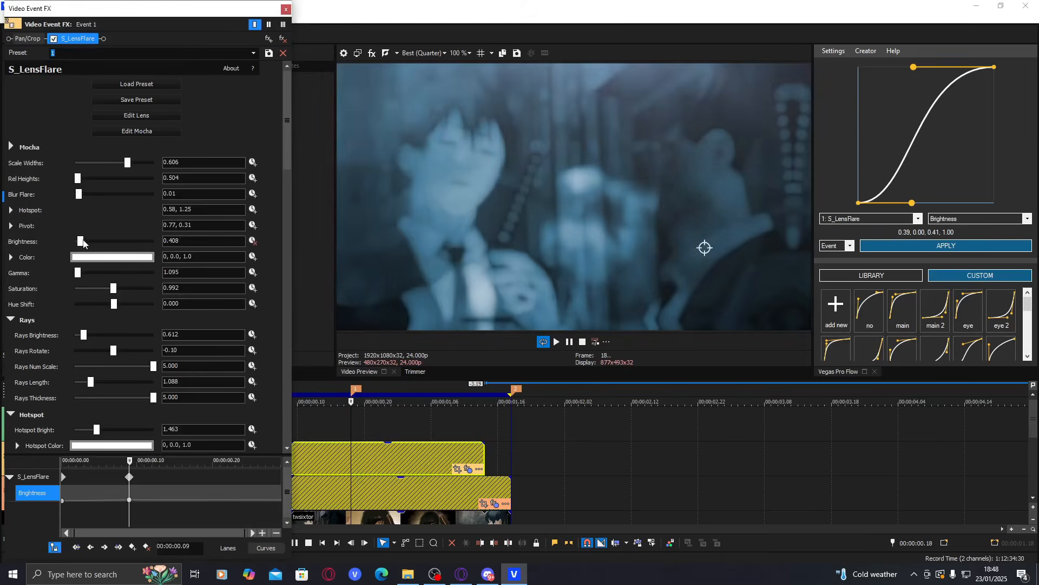
{"action": "left_click_drag", "start_coordinate": [81, 240], "coordinate": [90, 240]}
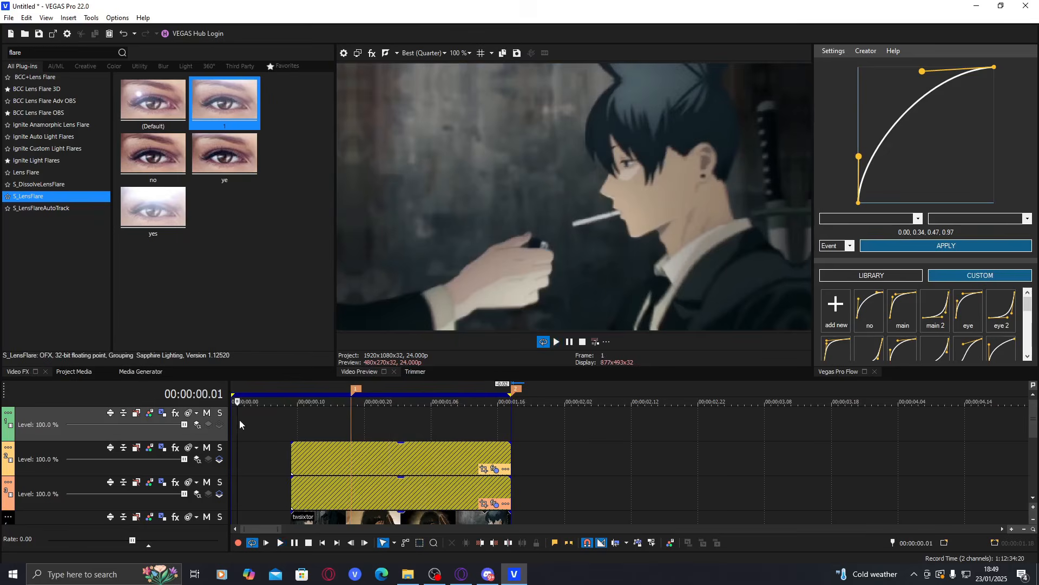
{"action": "left_click", "coordinate": [556, 341]}
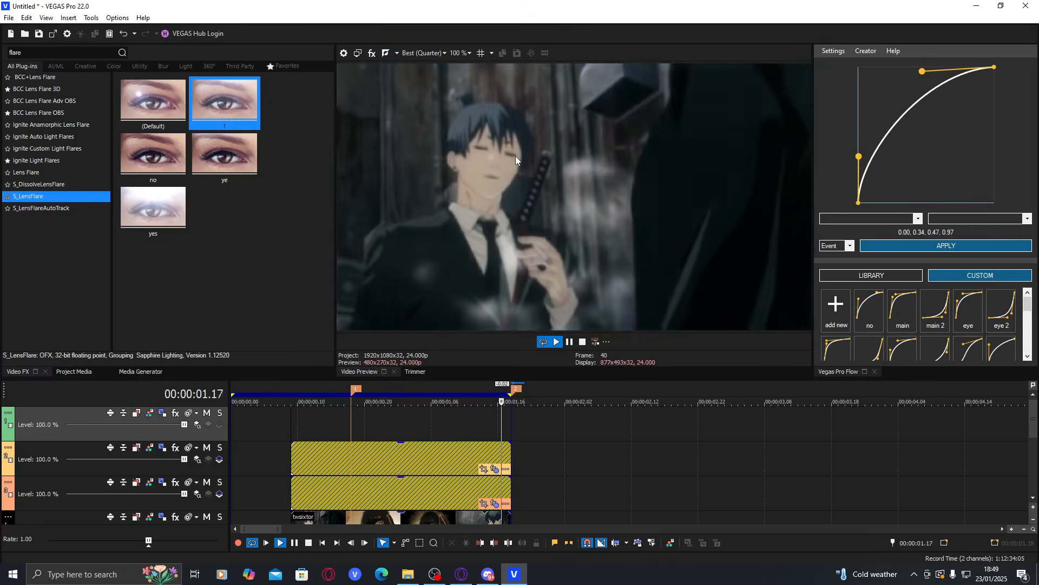
{"action": "left_click", "coordinate": [381, 400]}
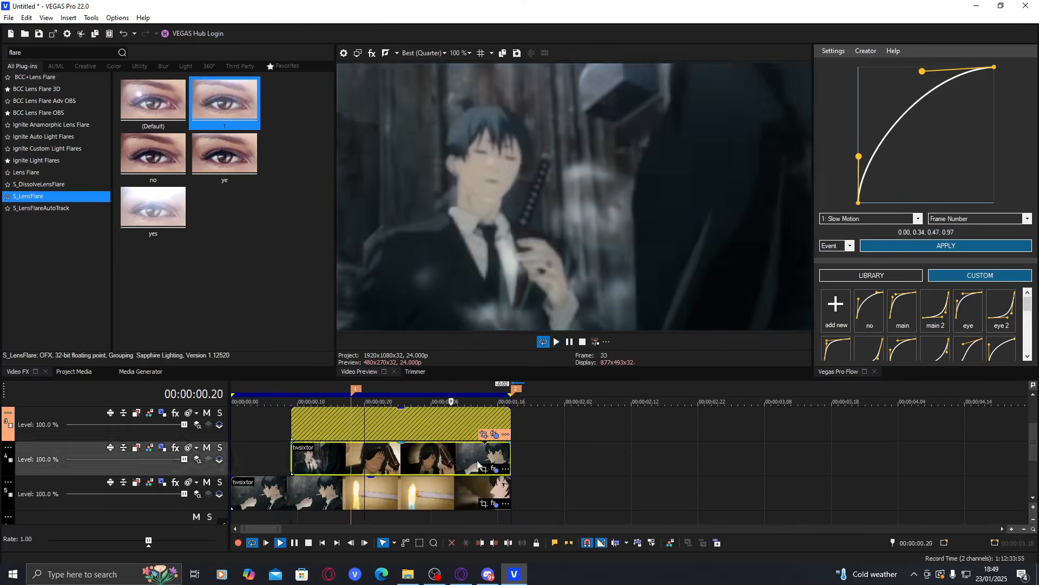
{"action": "left_click", "coordinate": [67, 17]}
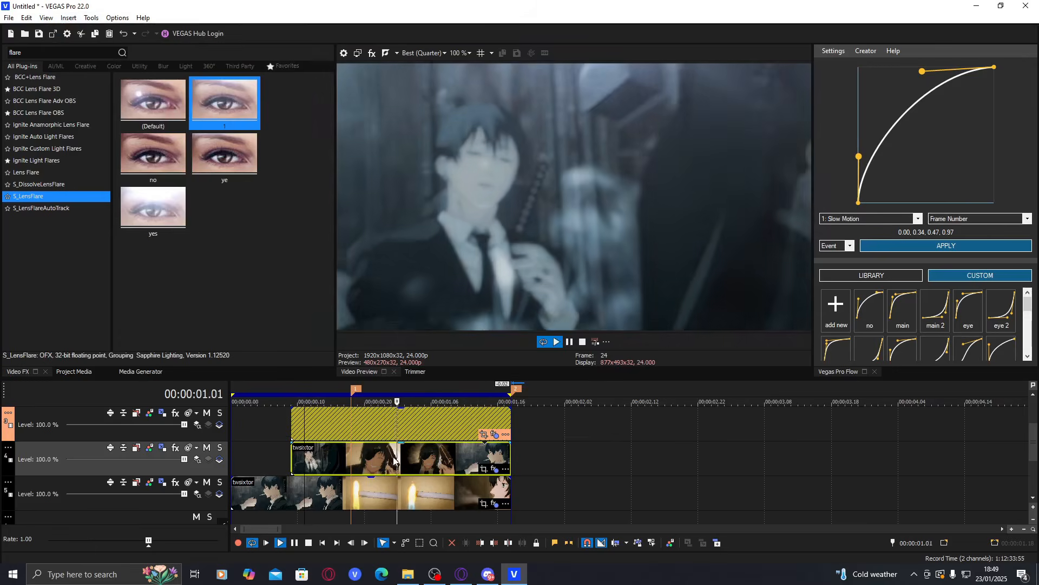
{"action": "mouse_move", "coordinate": [434, 574]}
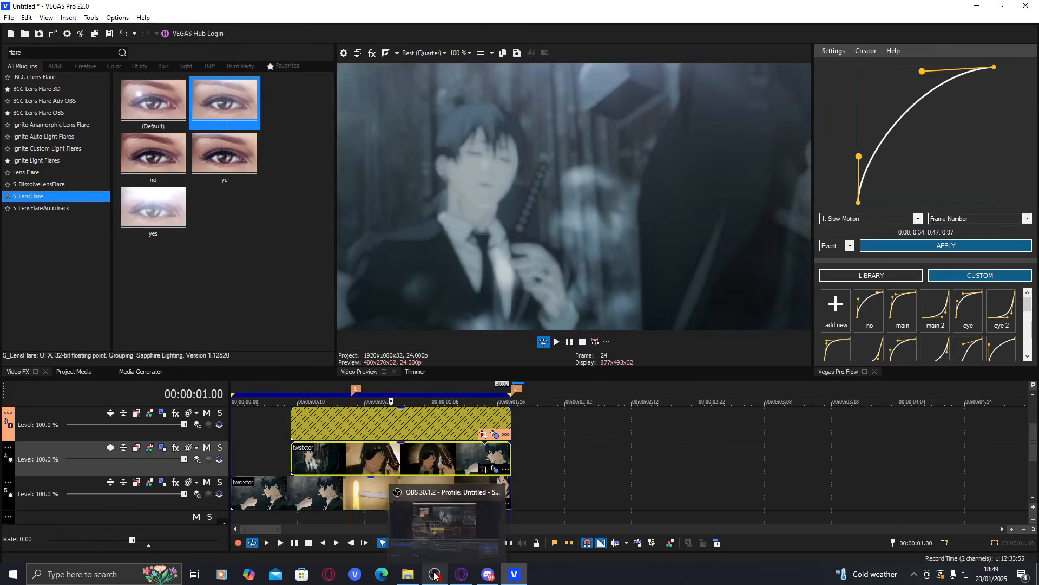